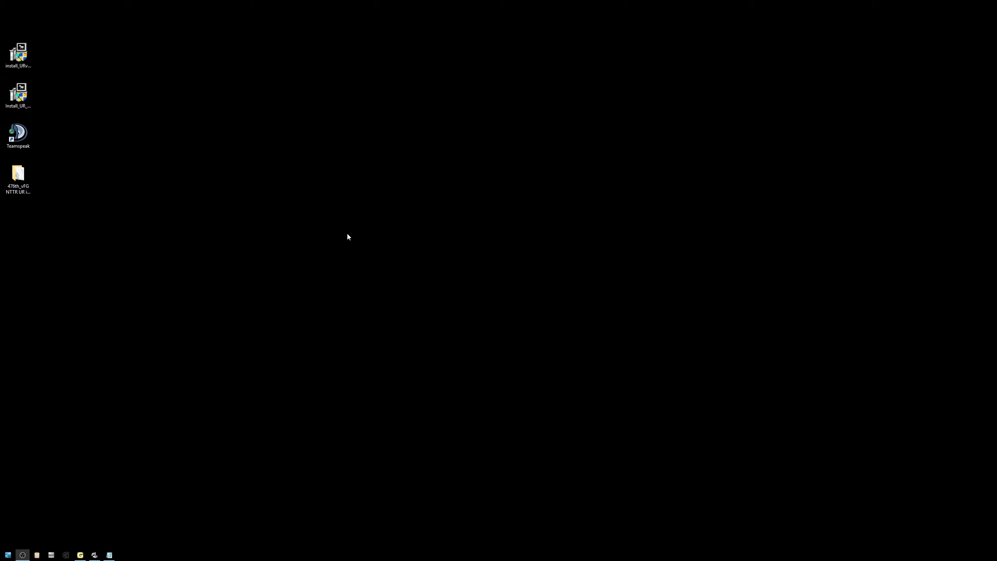
mouse_move(287, 288)
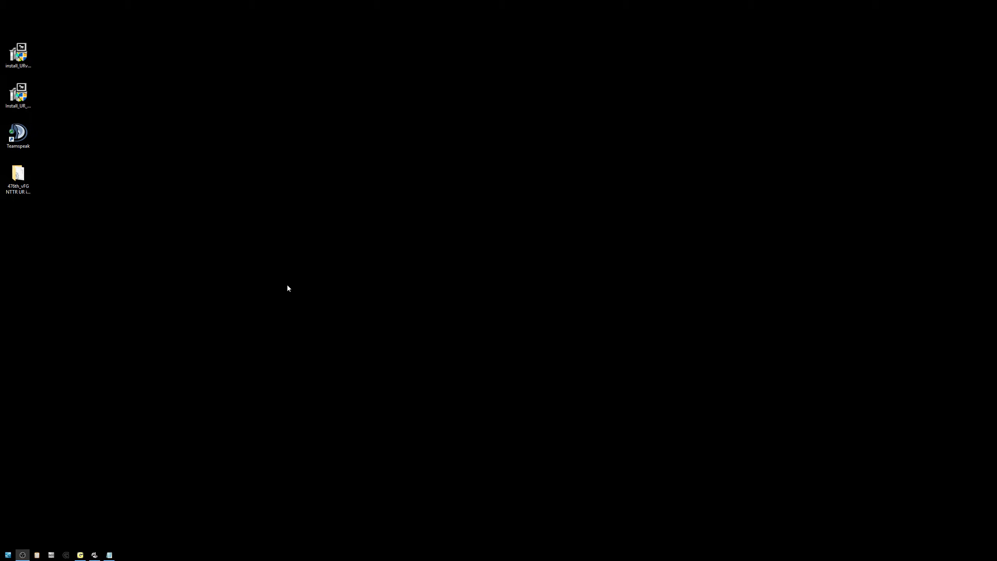
mouse_move(303, 189)
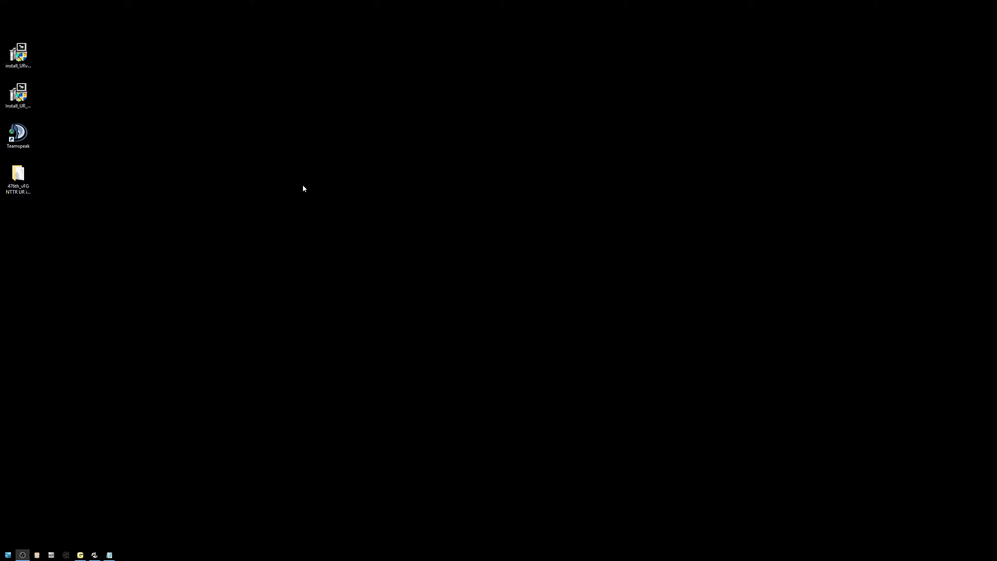
mouse_move(341, 170)
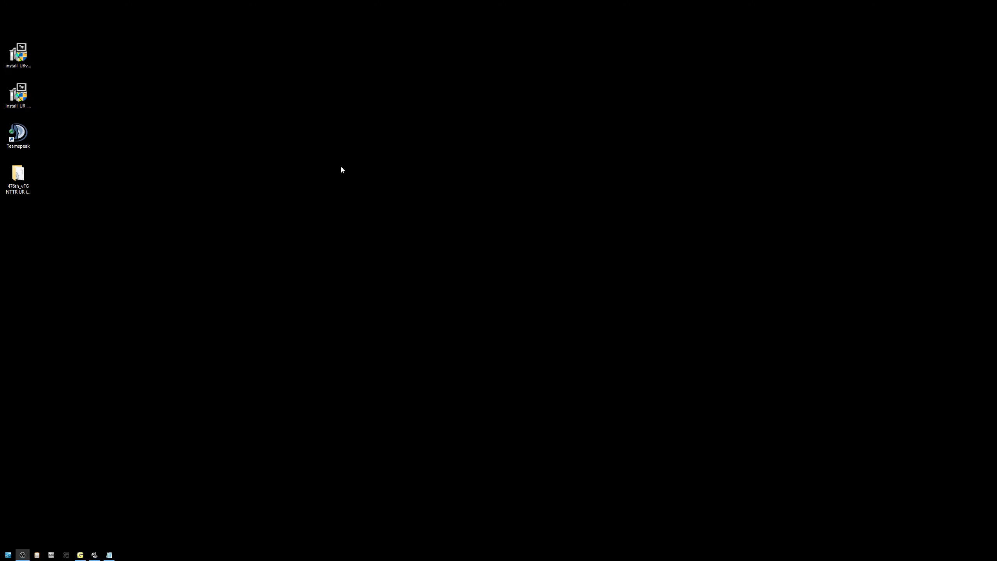
mouse_move(94, 151)
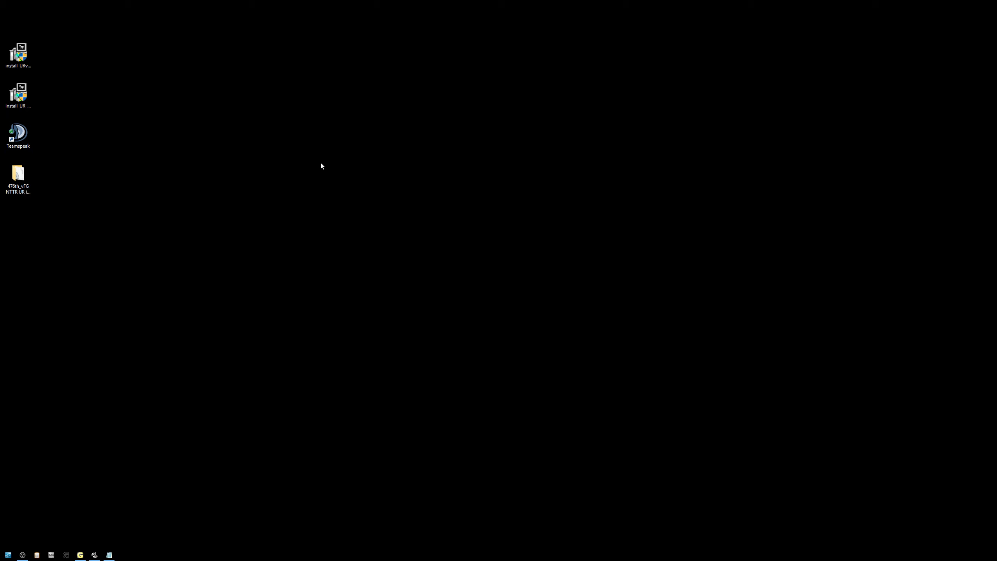
- Launch TeamSpeak from the desktop shortcut and review the Plugins list, which shows only ClientQuery
left_click(18, 135)
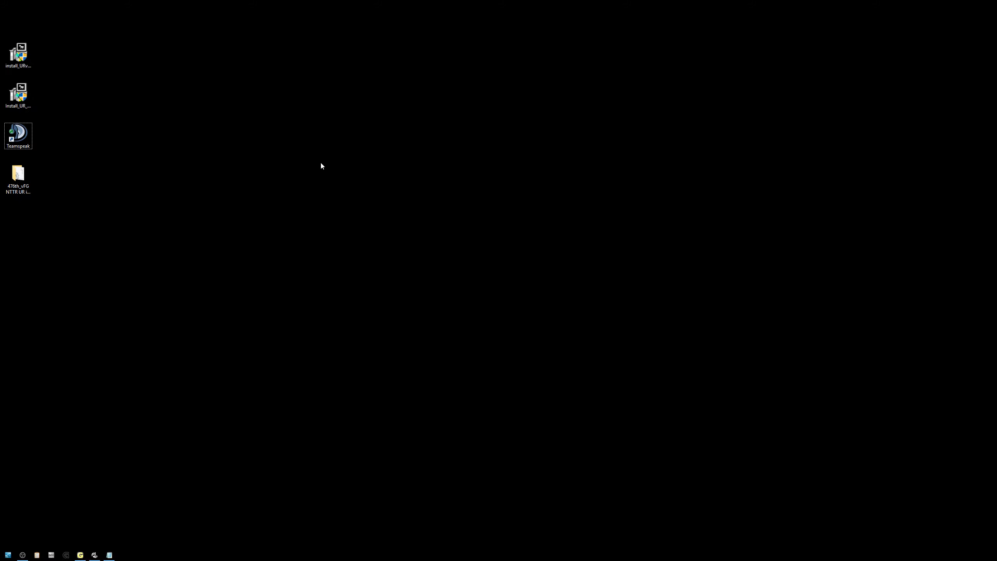
left_click(18, 134)
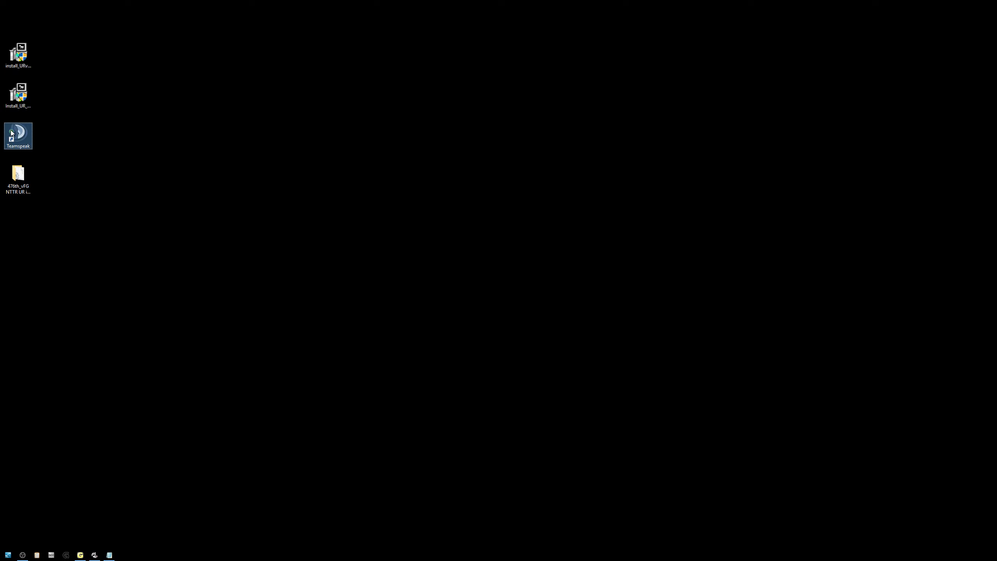
left_click(520, 99)
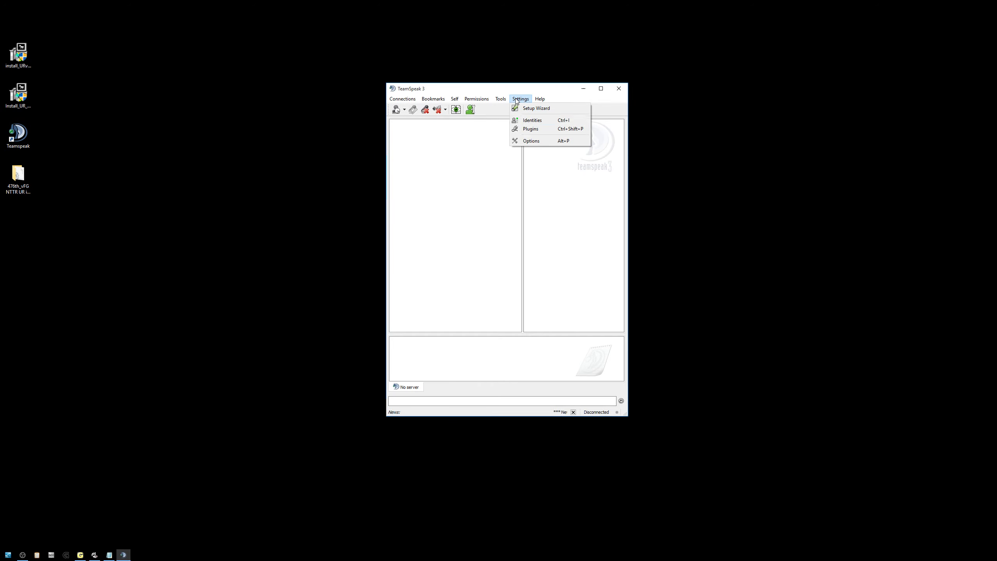
left_click(531, 128)
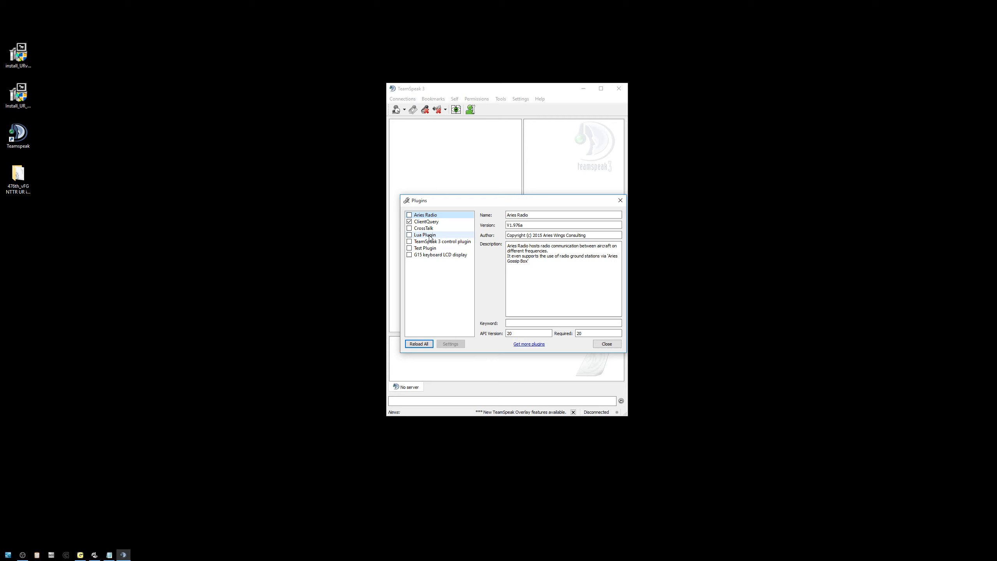
mouse_move(445, 244)
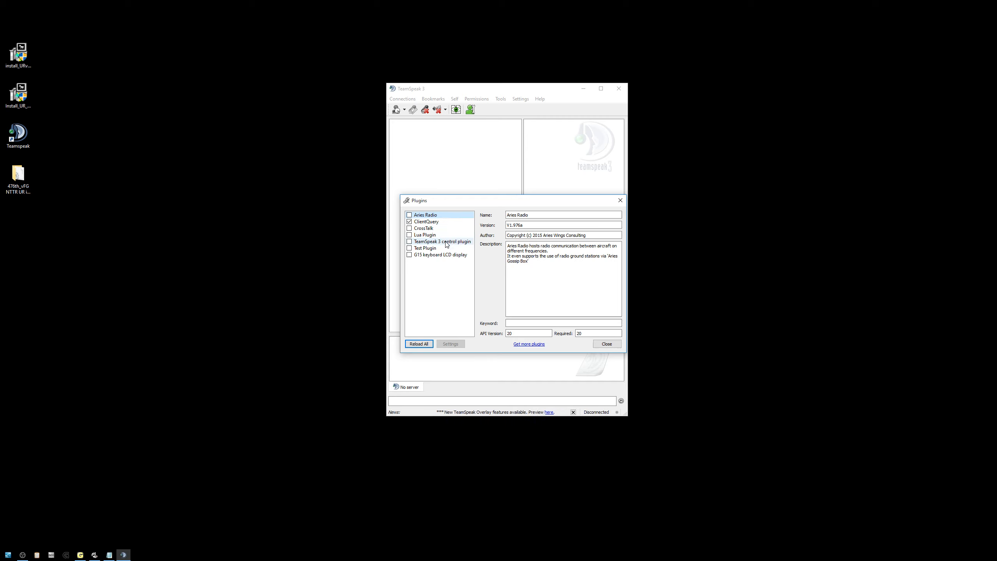
mouse_move(424, 248)
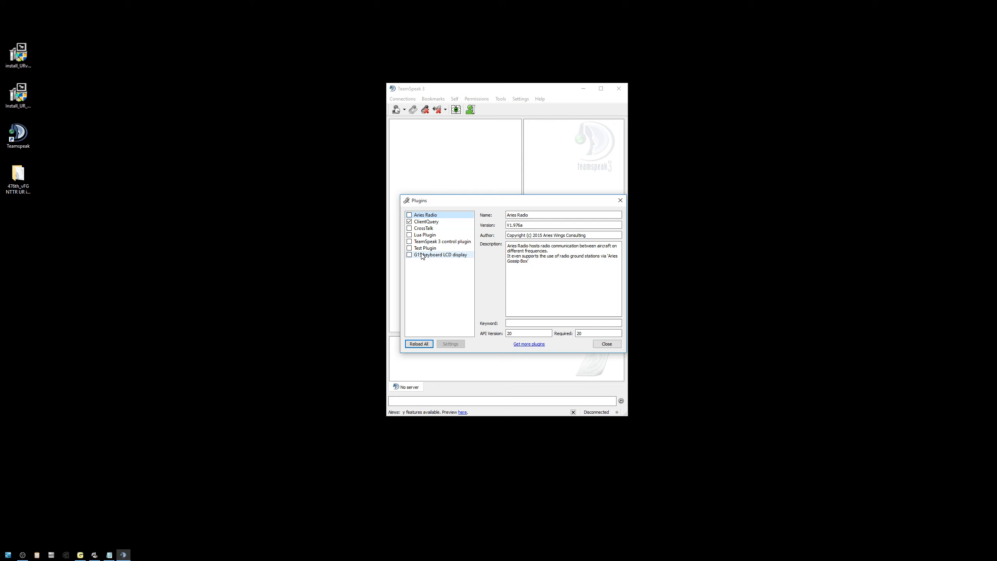
mouse_move(493, 280)
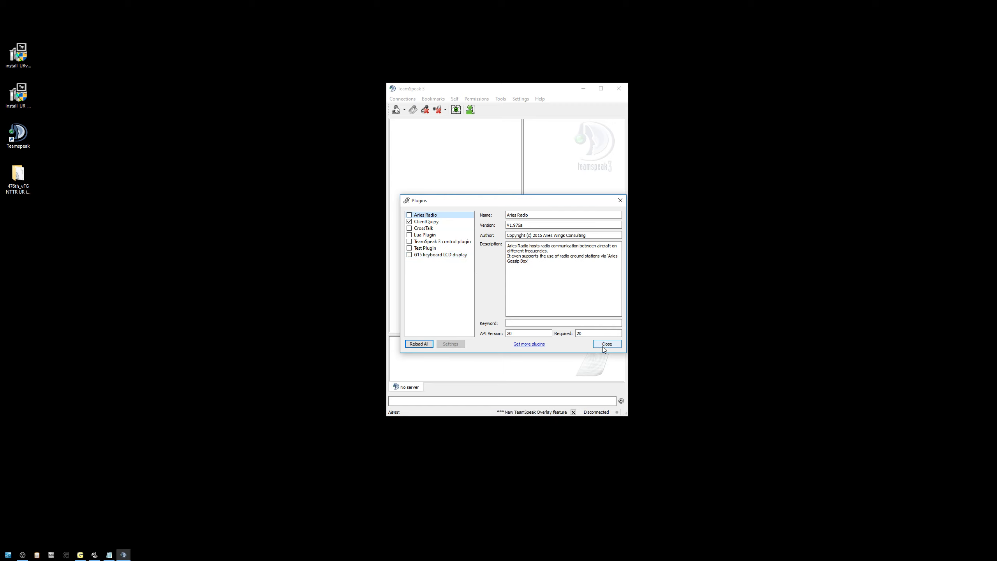
left_click(606, 343)
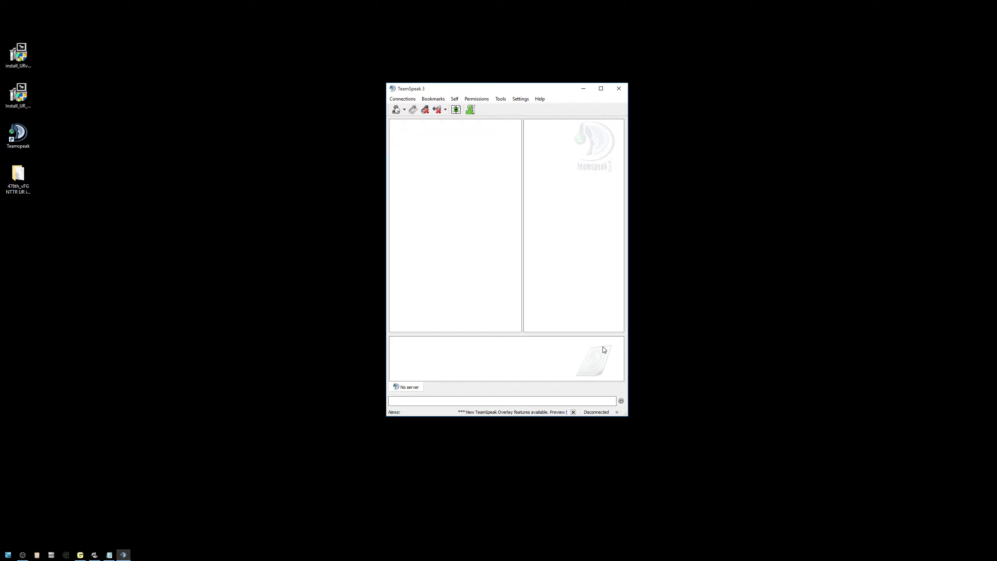
mouse_move(618, 88)
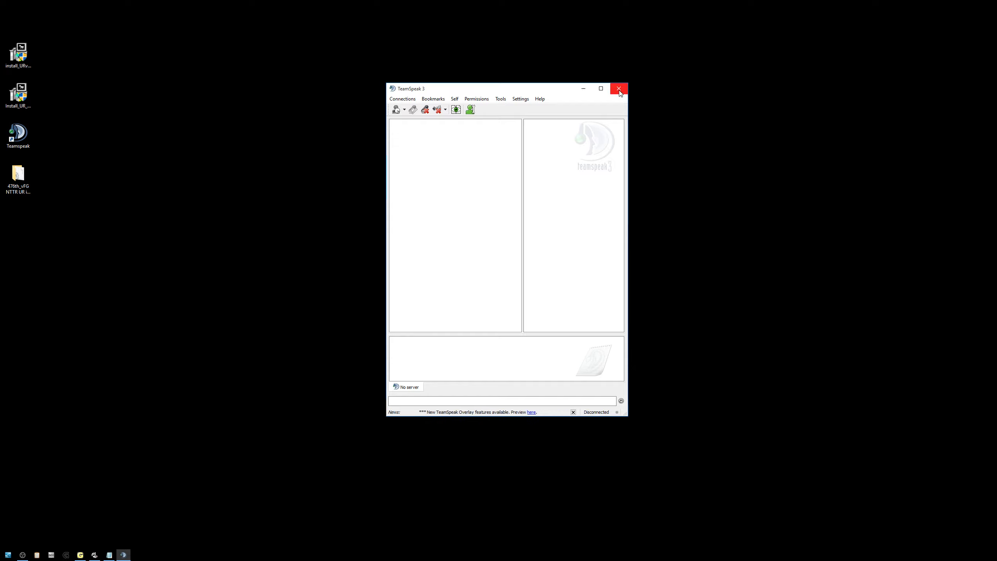
- Close TeamSpeak and select the installer files on the desktop
left_click(619, 88)
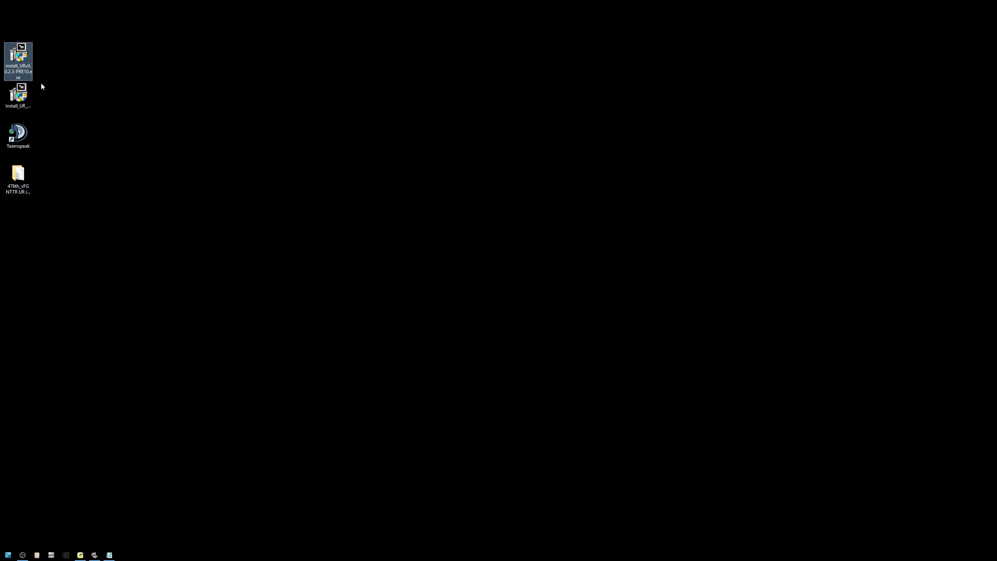
left_click(18, 95)
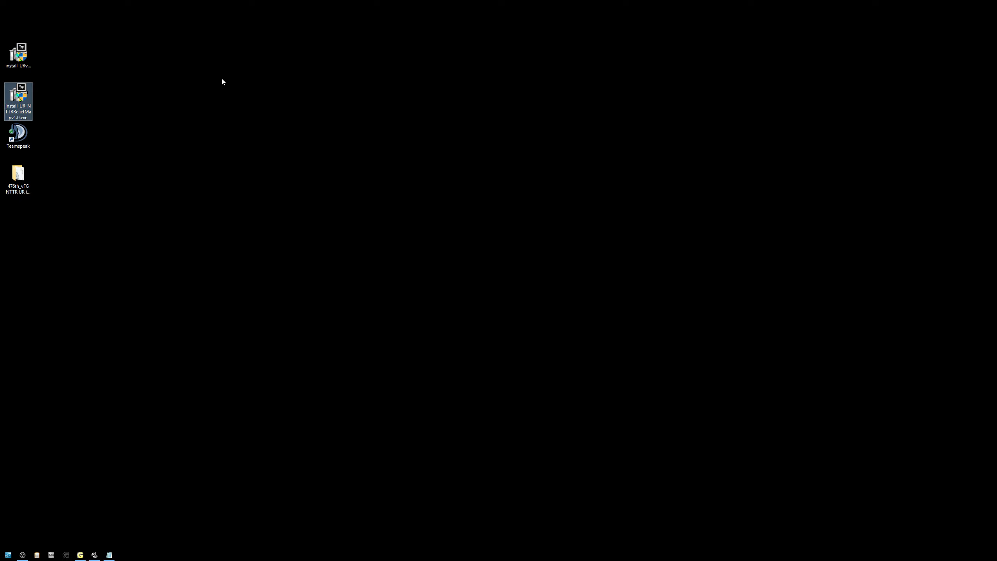
mouse_move(285, 84)
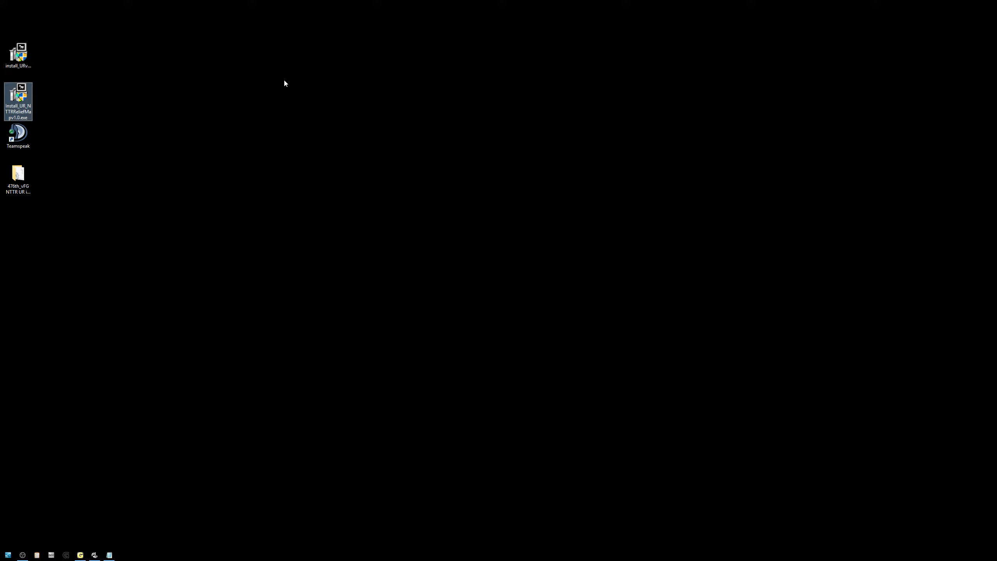
mouse_move(110, 127)
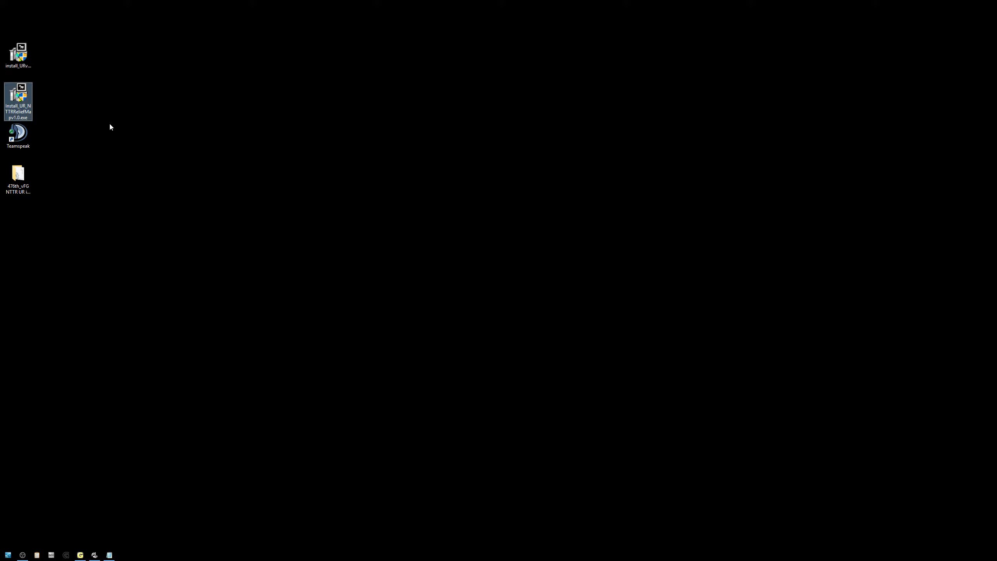
mouse_move(59, 102)
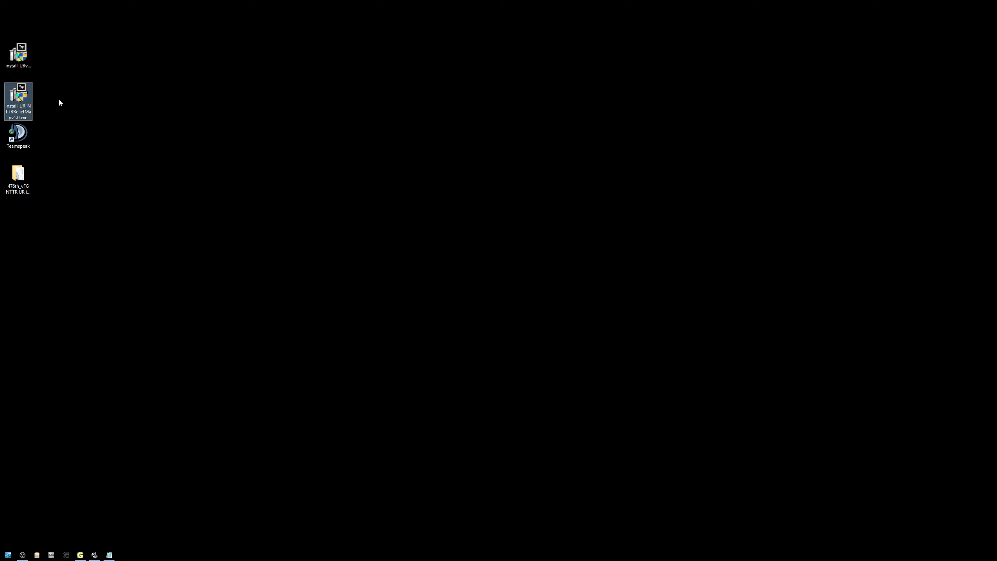
mouse_move(318, 108)
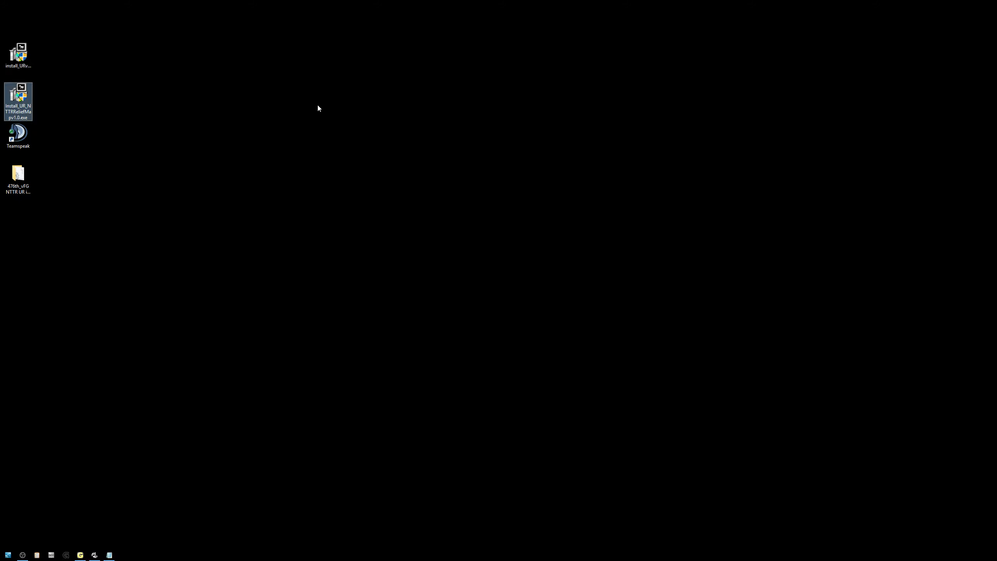
left_click(18, 55)
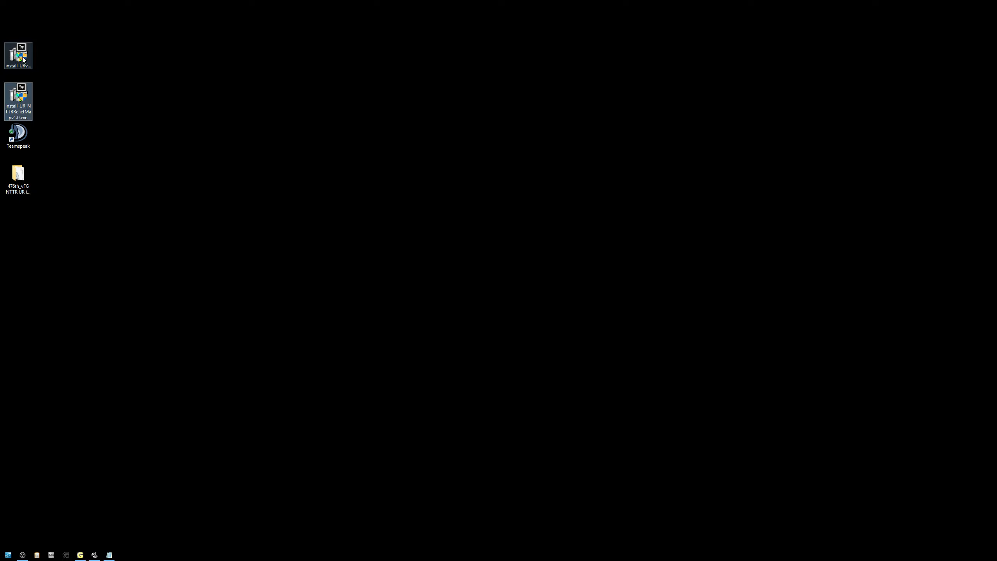
- Run the UniversRadio installer as administrator with both radio components into the default folder and finish
right_click(18, 55)
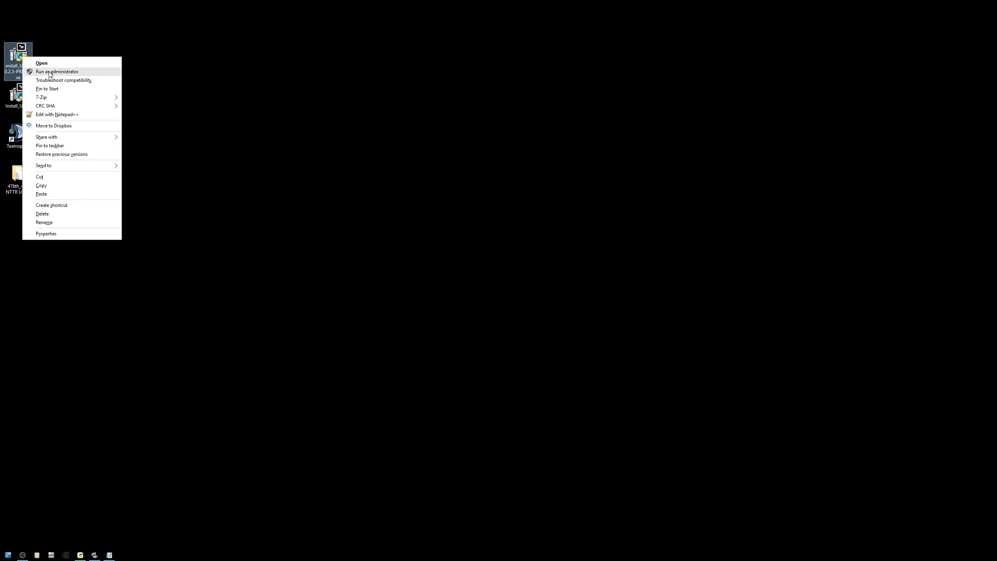
left_click(57, 71)
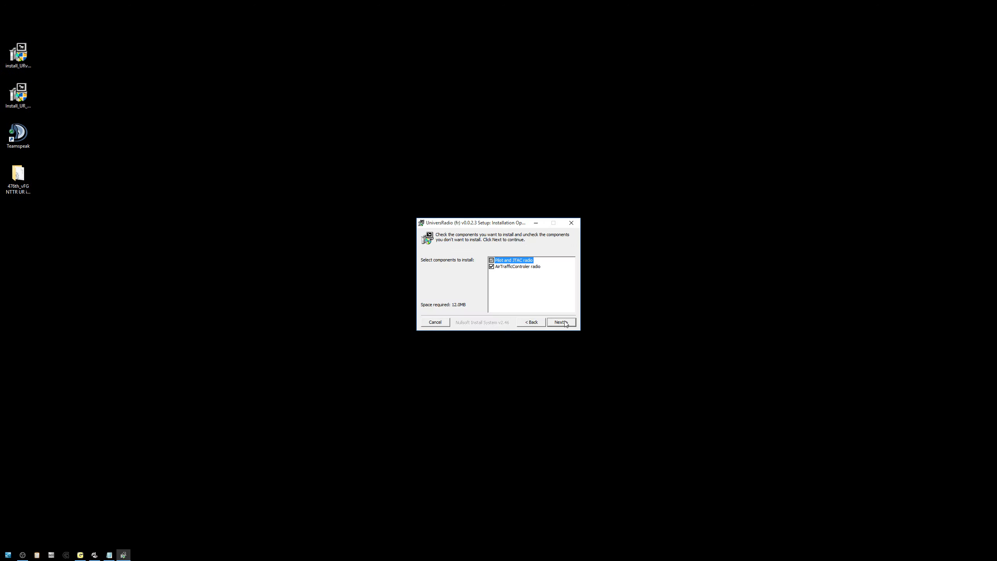
left_click(560, 322)
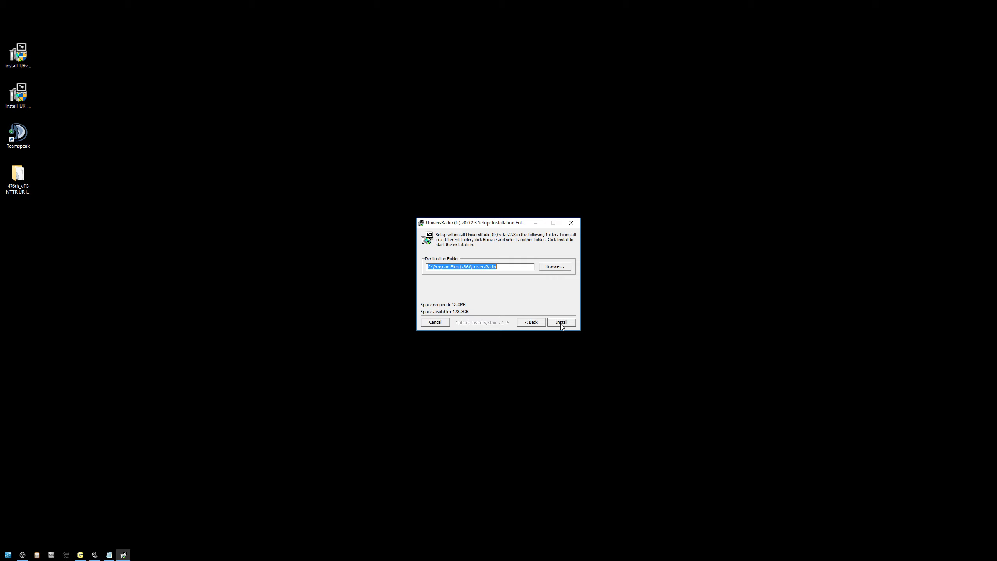
left_click(561, 322)
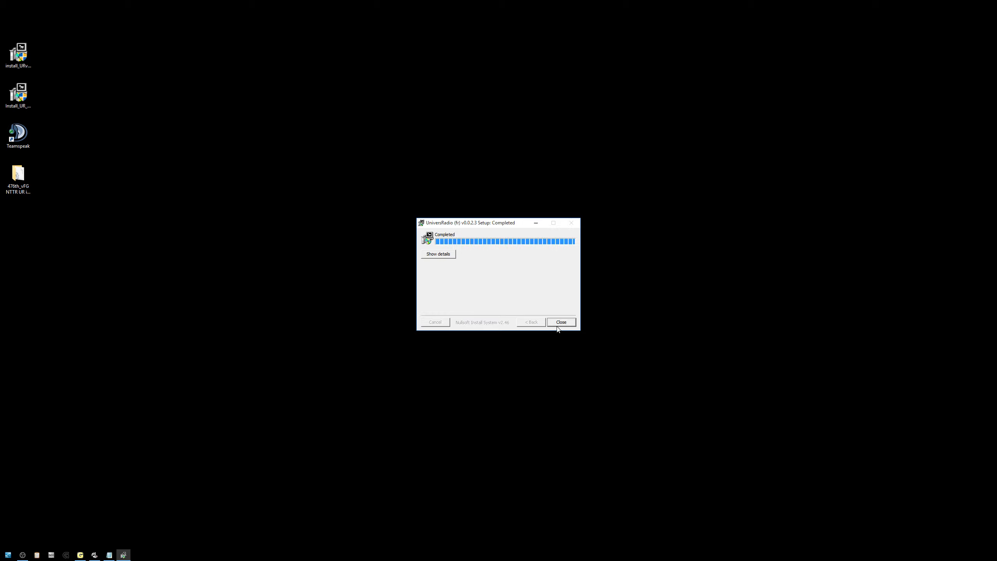
left_click(560, 321)
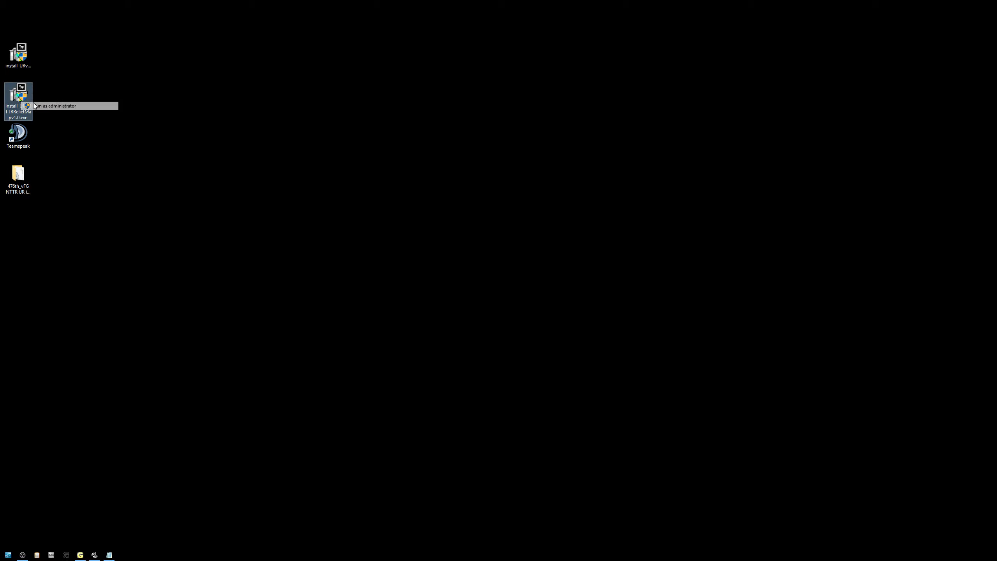
- Run install_UR_NTTRReliefMap_v1.0.exe as administrator, then select the TeamSpeak shortcut
left_click(56, 106)
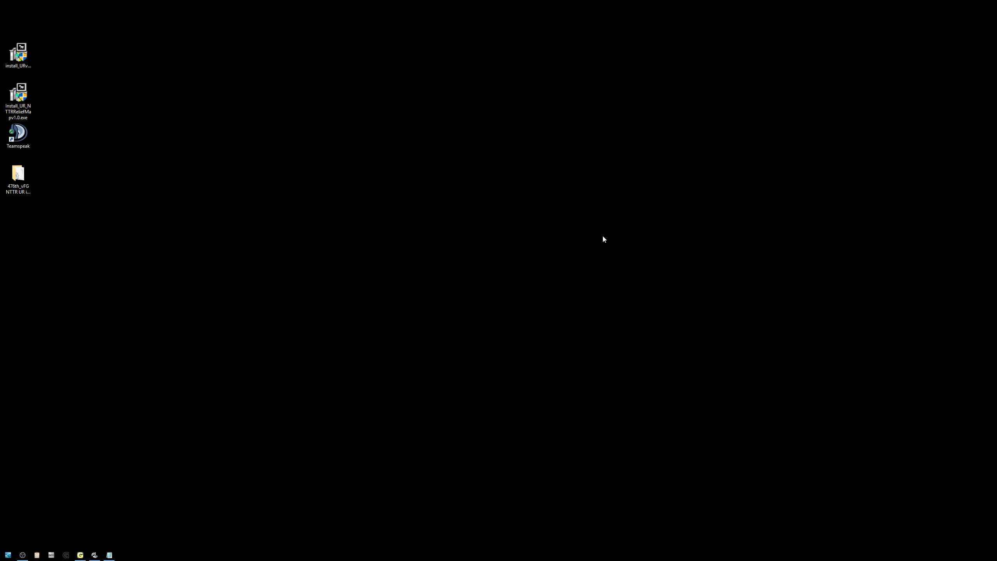
left_click(18, 99)
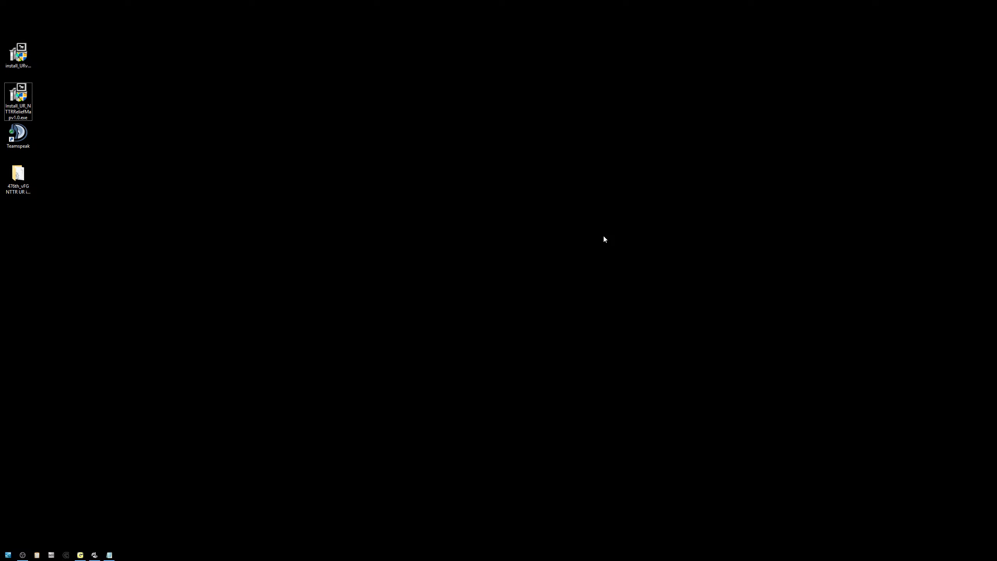
mouse_move(560, 188)
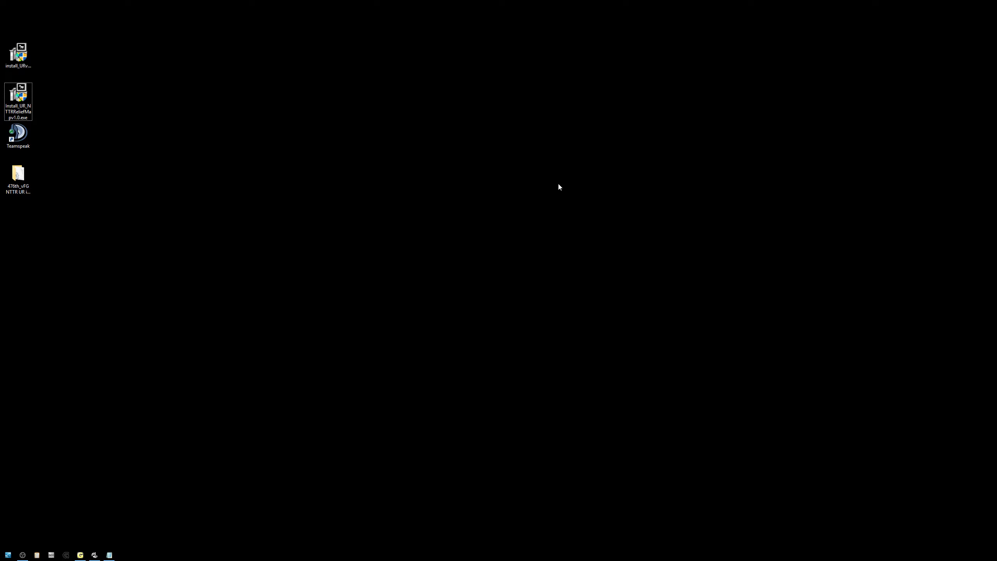
mouse_move(147, 325)
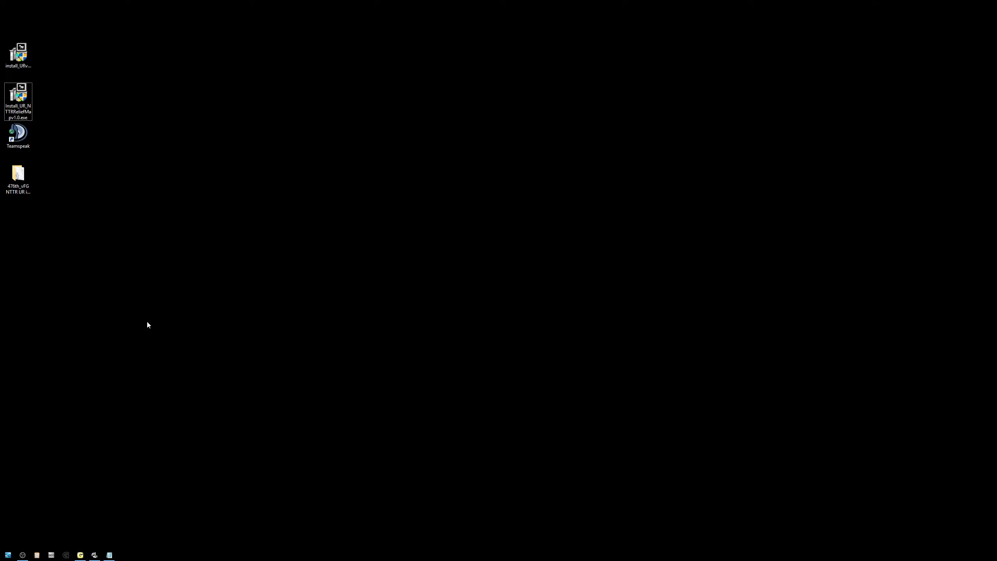
mouse_move(136, 188)
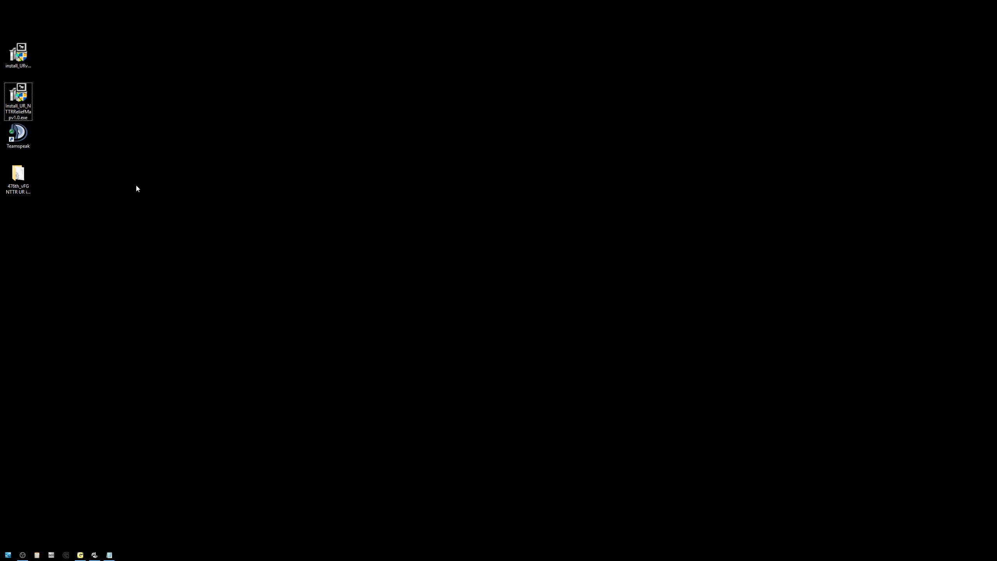
left_click(18, 136)
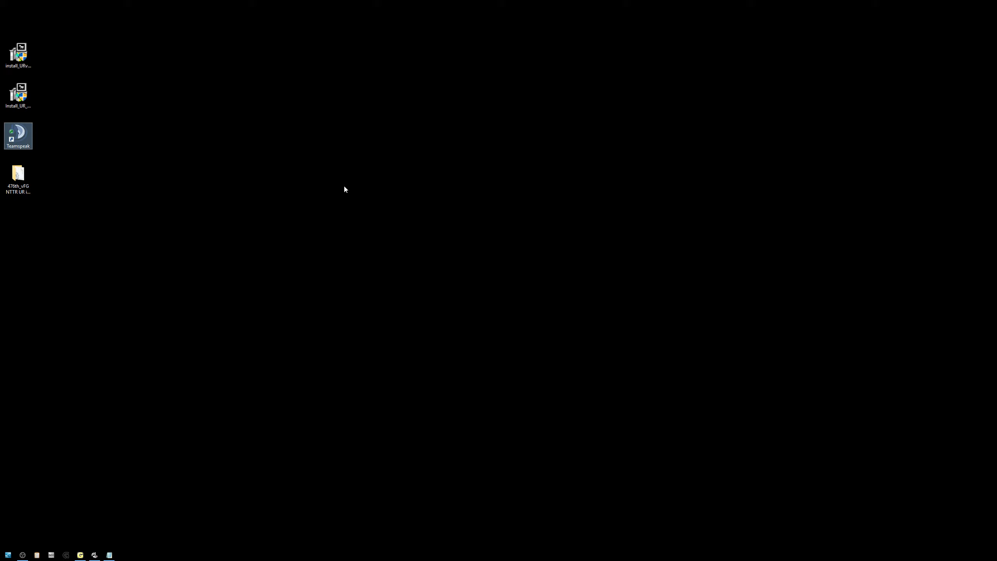
- Enable the UniversRadio plugin in TeamSpeak's Plugins list
left_click(520, 99)
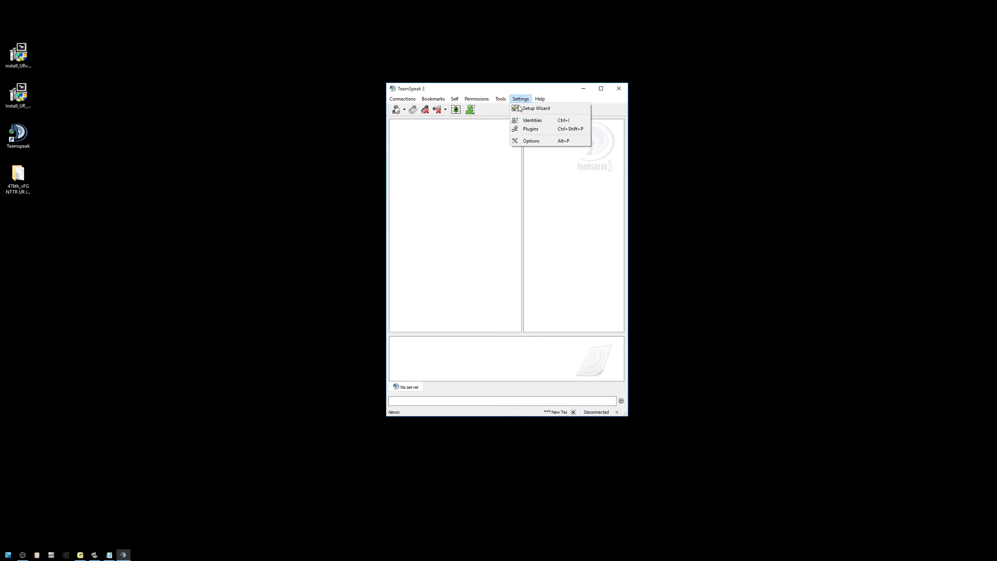
left_click(531, 129)
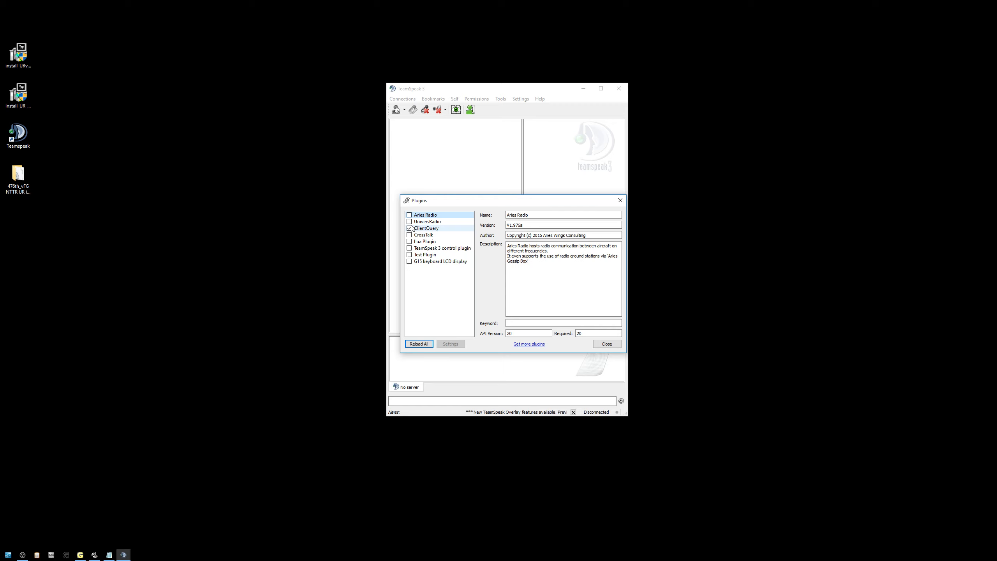
left_click(409, 222)
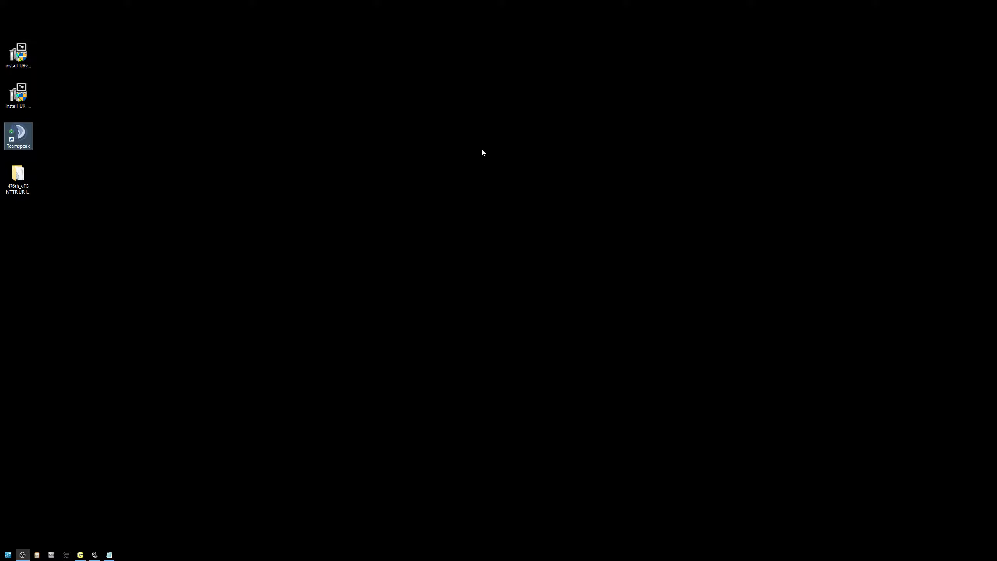
mouse_move(508, 108)
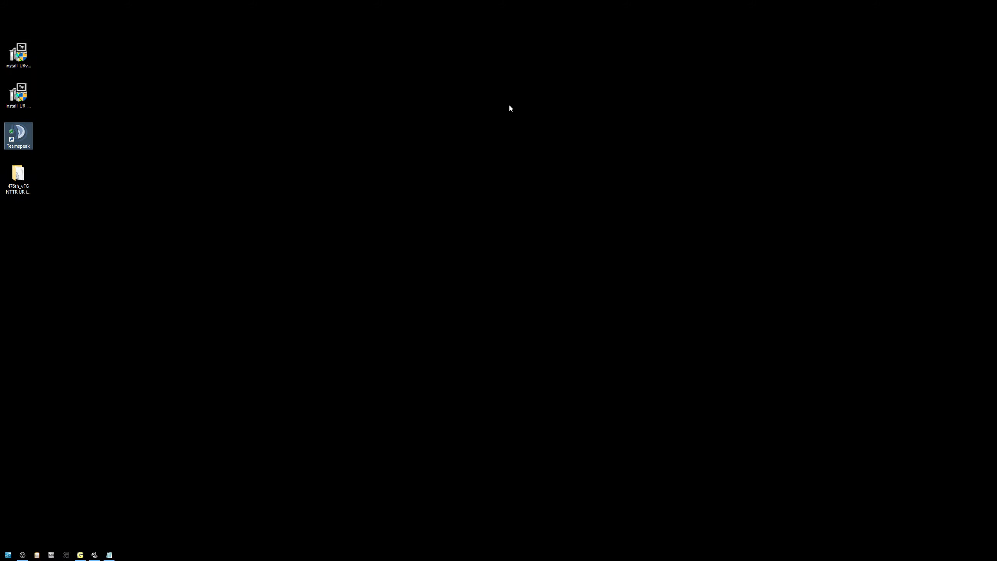
mouse_move(582, 117)
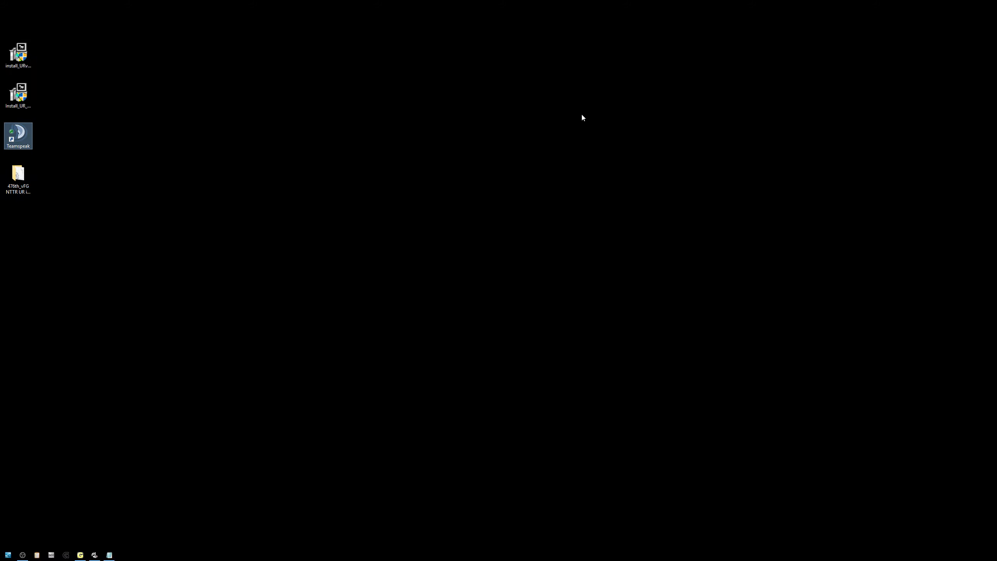
- Relaunch TeamSpeak, verify UniversRadio and ClientQuery are ticked in Plugins, then close the client
double_click(18, 136)
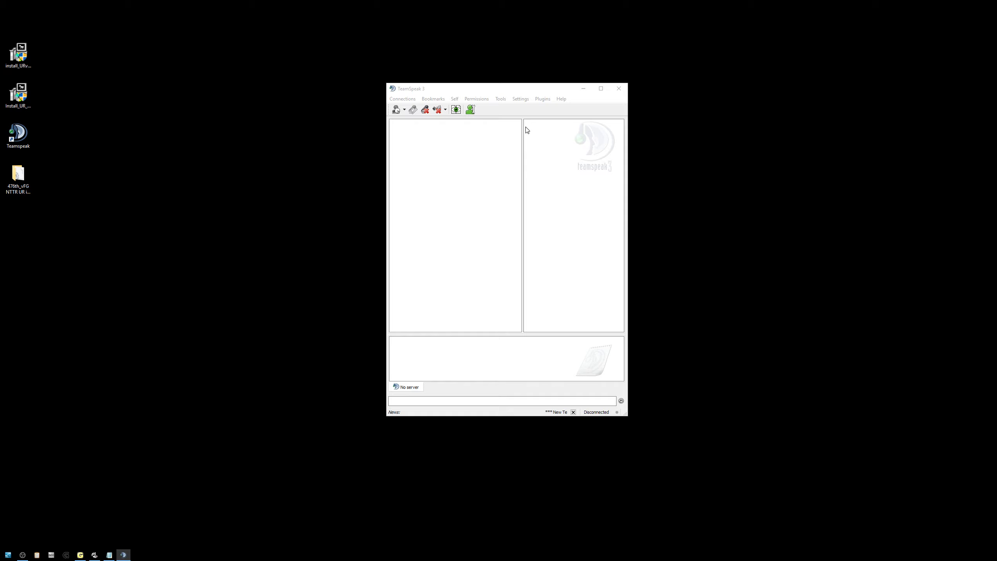
left_click(543, 99)
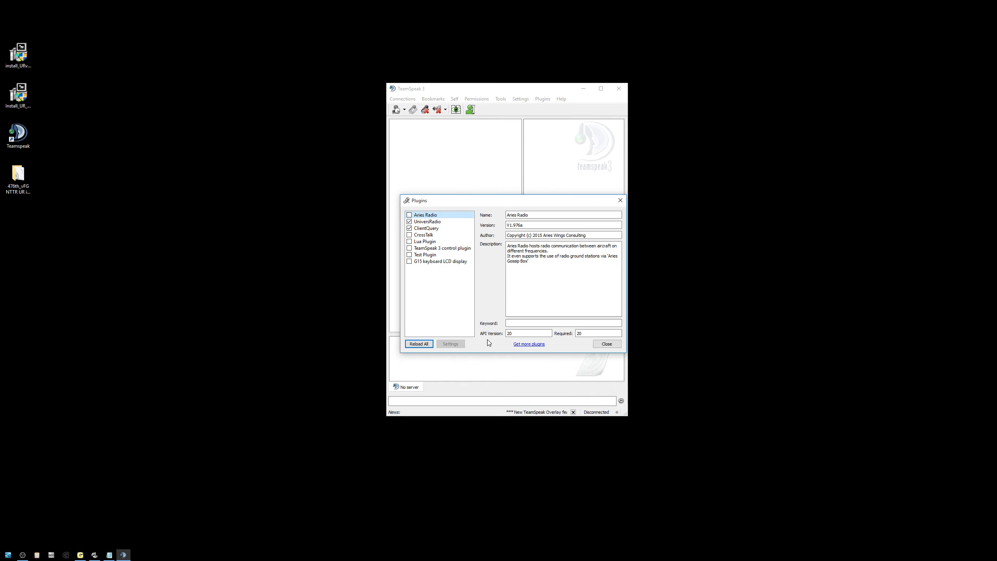
left_click(543, 99)
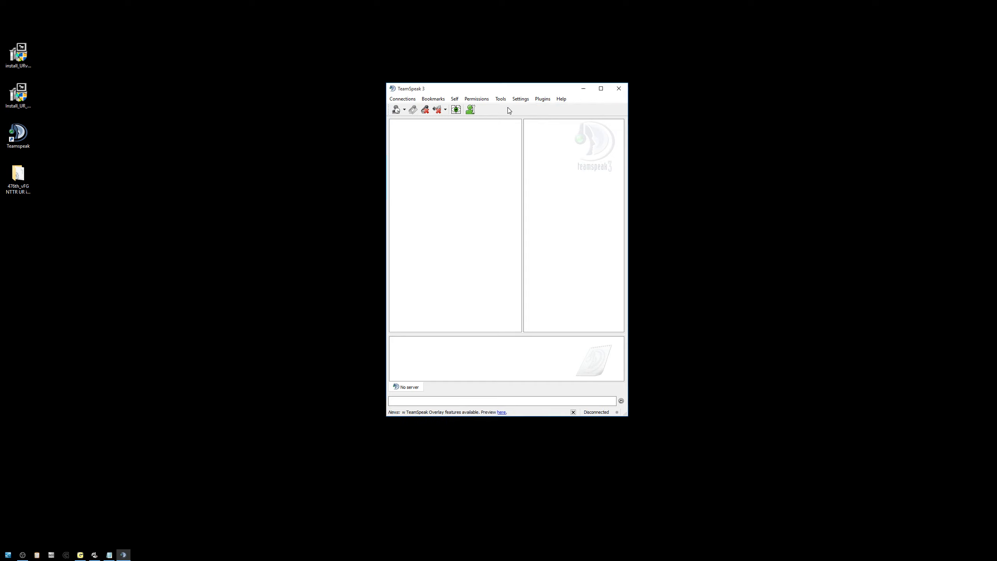
mouse_move(511, 94)
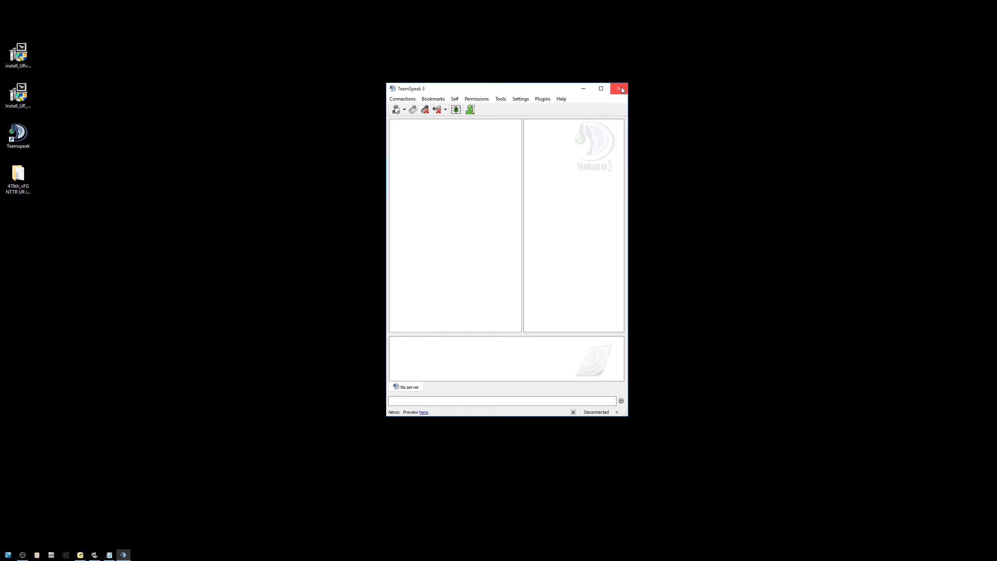
left_click(620, 88)
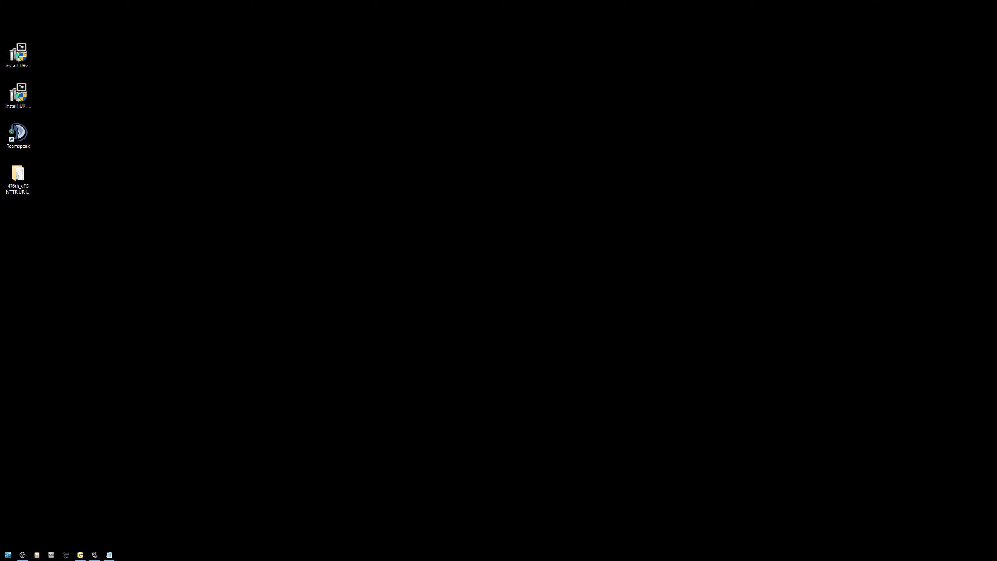
mouse_move(154, 338)
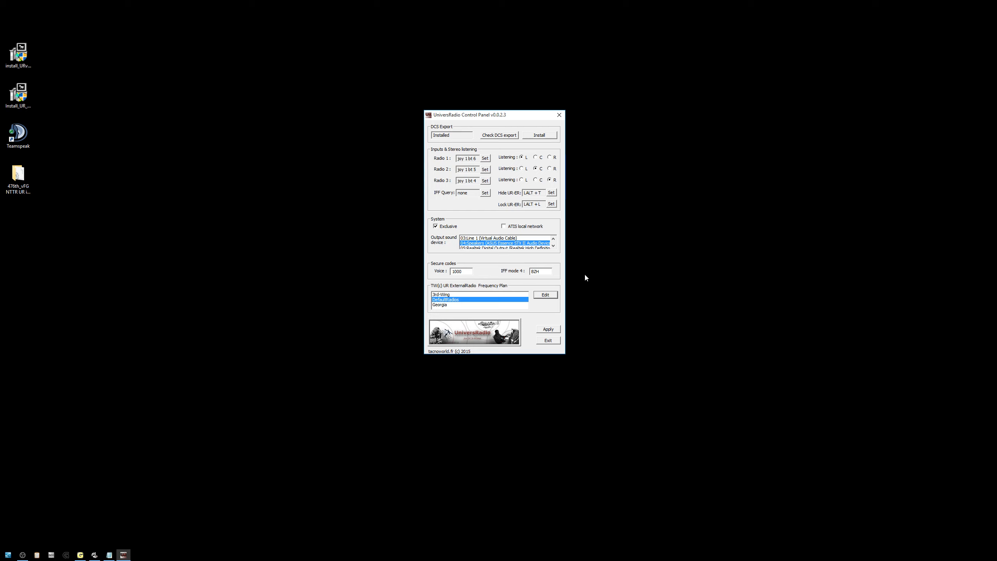
mouse_move(549, 318)
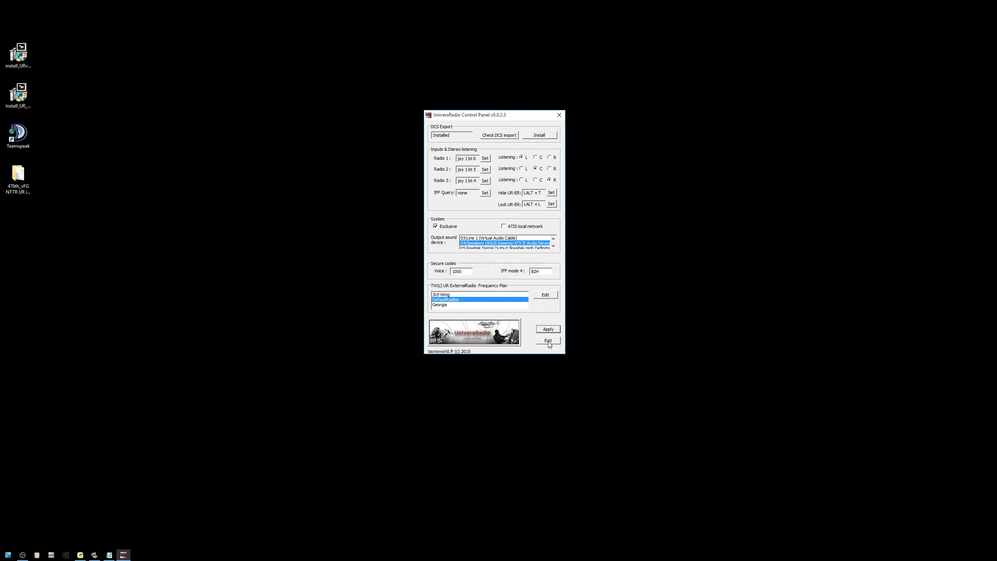
- Exit the UniversRadio Control Panel with the radio settings configured
left_click(547, 340)
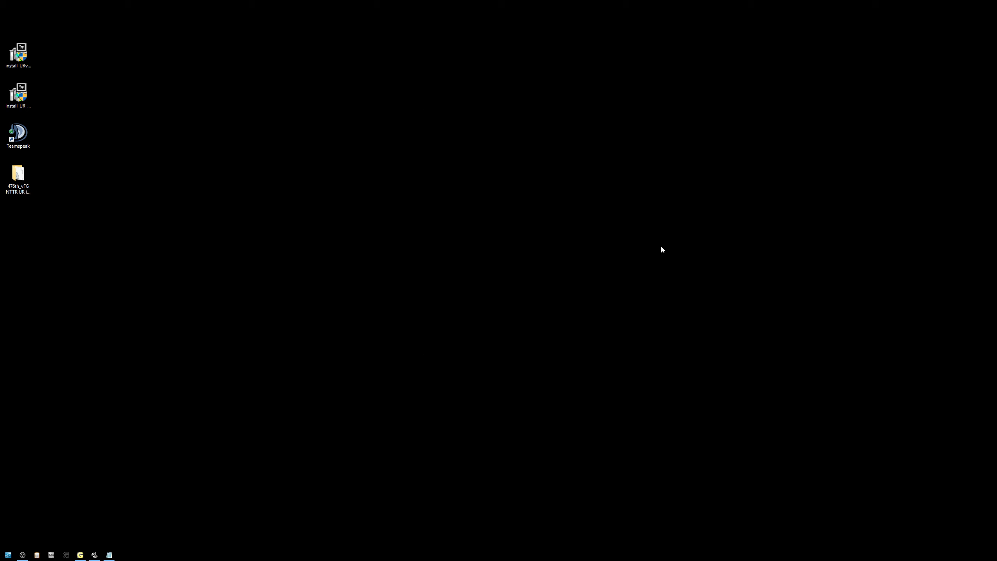
mouse_move(660, 168)
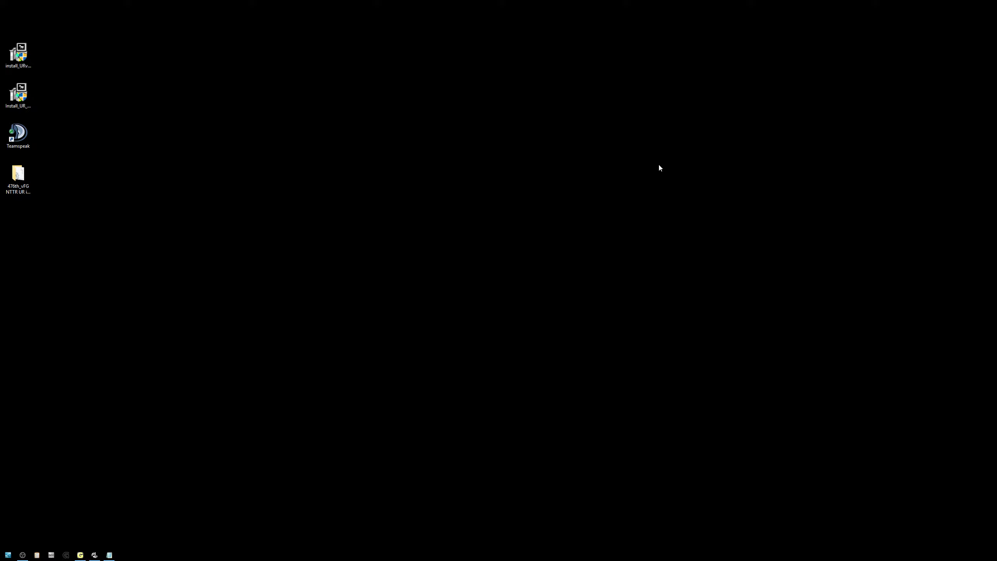
mouse_move(441, 173)
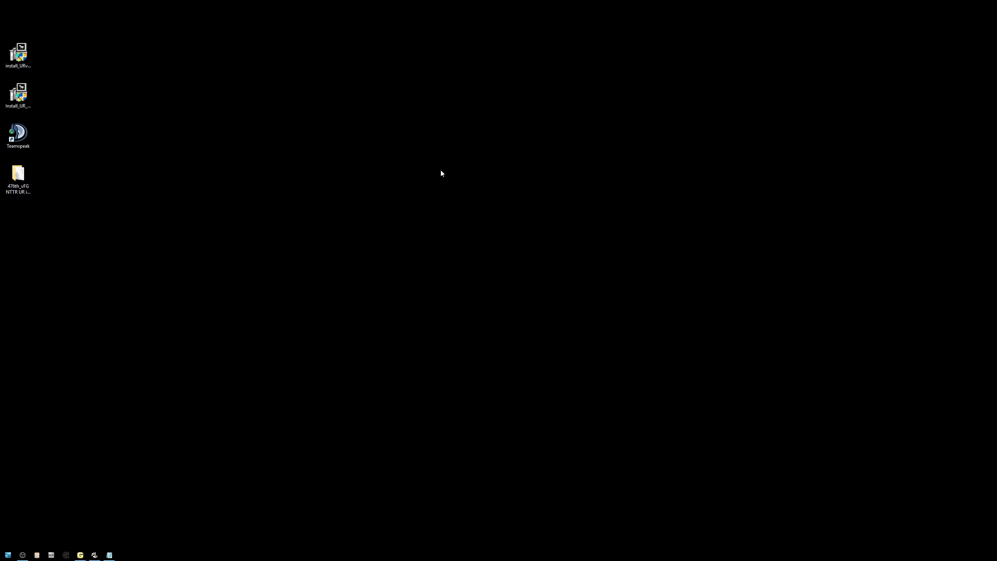
- Select the TeamSpeak shortcut on the desktop
left_click(18, 132)
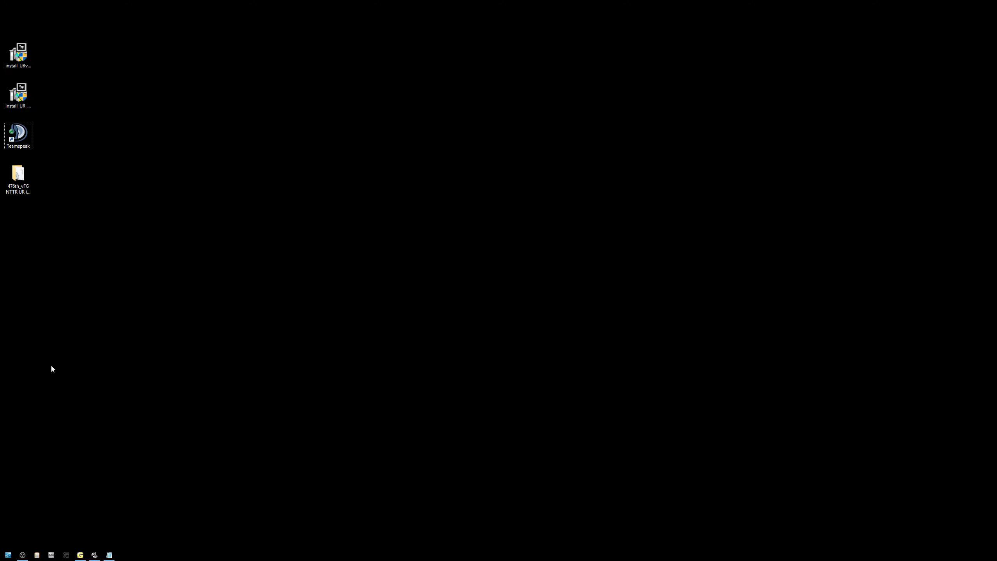
mouse_move(316, 232)
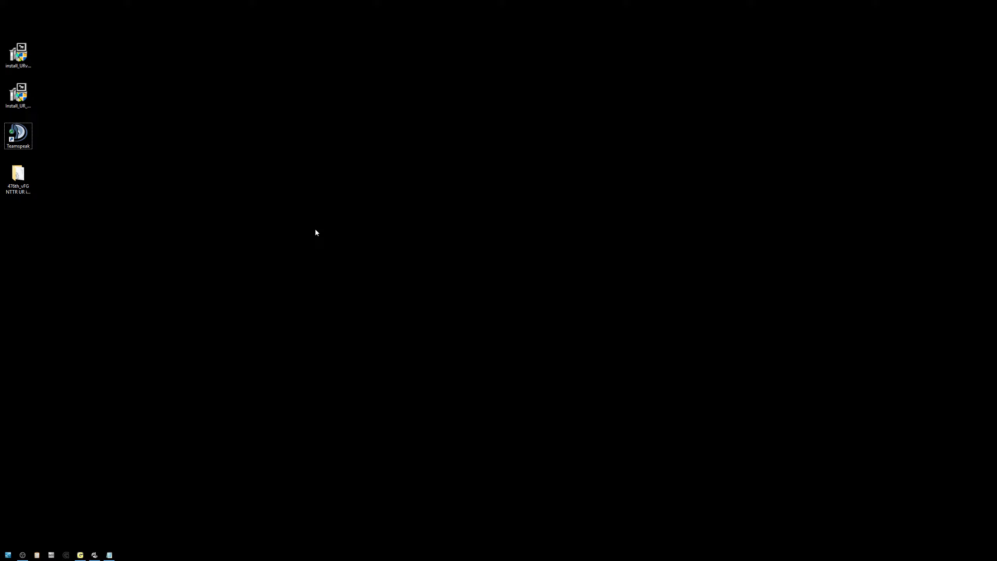
mouse_move(8, 490)
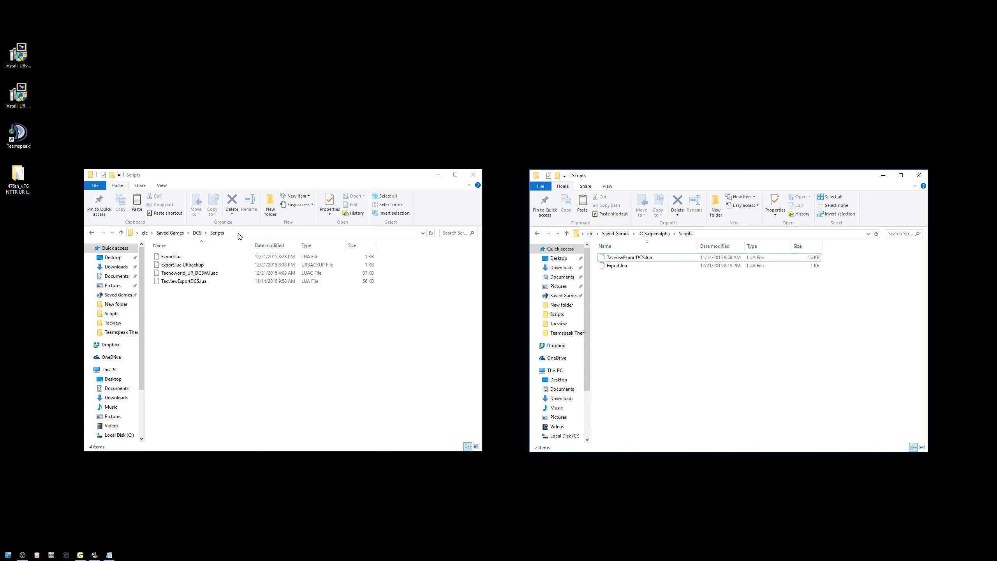
mouse_move(358, 321)
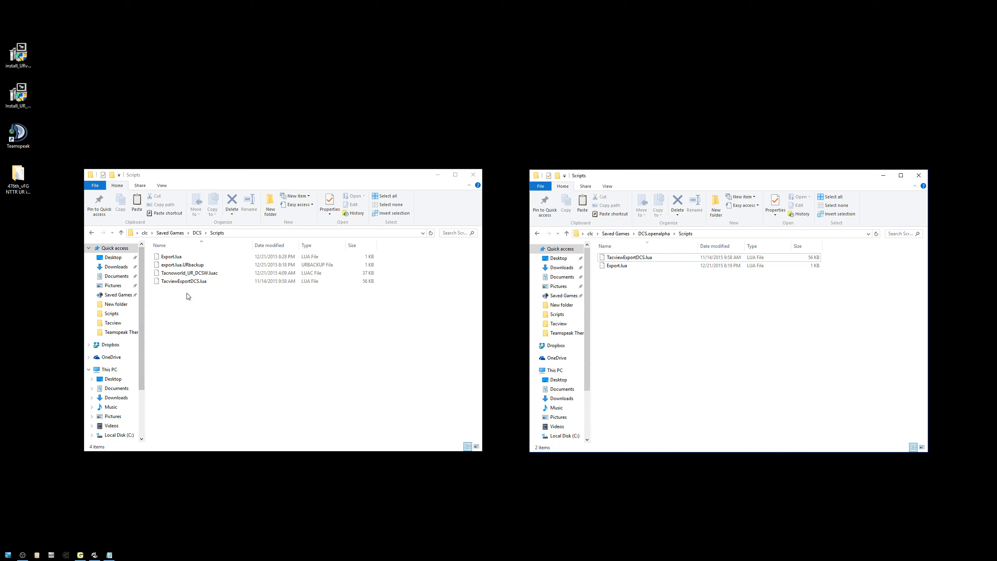
- Copy Tacnoworld_UR_DCSW.luac into DCS.openalpha Scripts, then select Export.lua in DCS Scripts
left_click(184, 265)
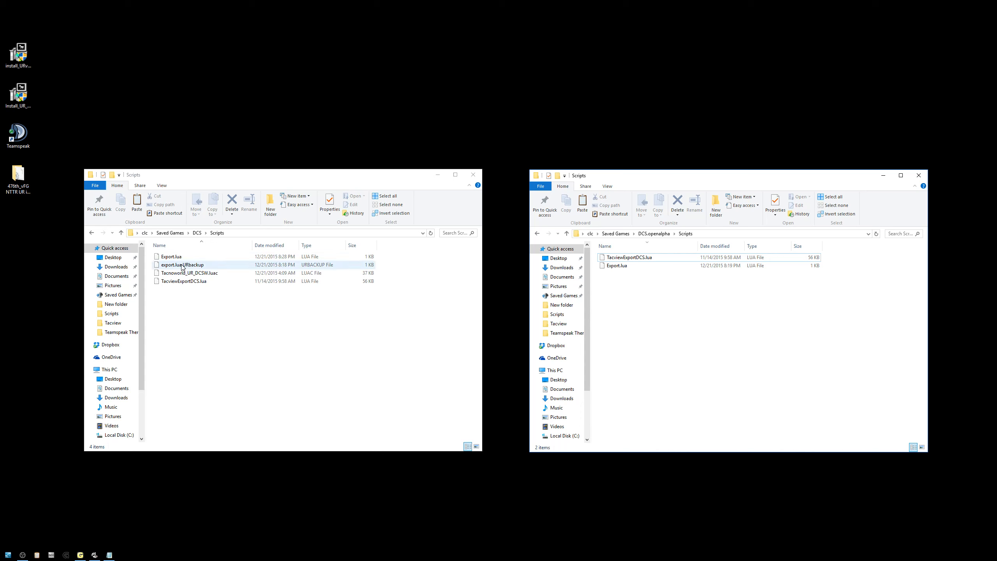
left_click(189, 272)
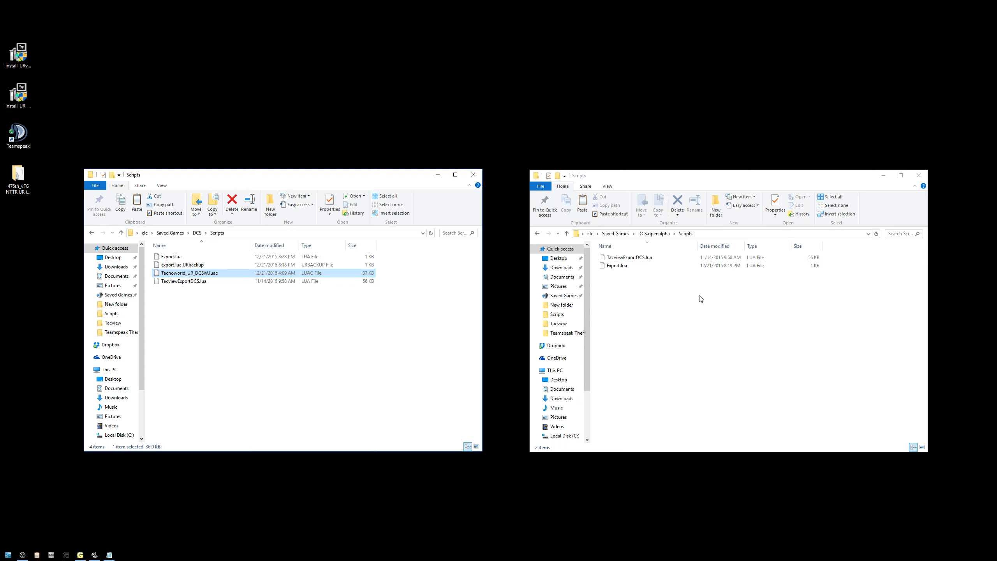
mouse_move(197, 265)
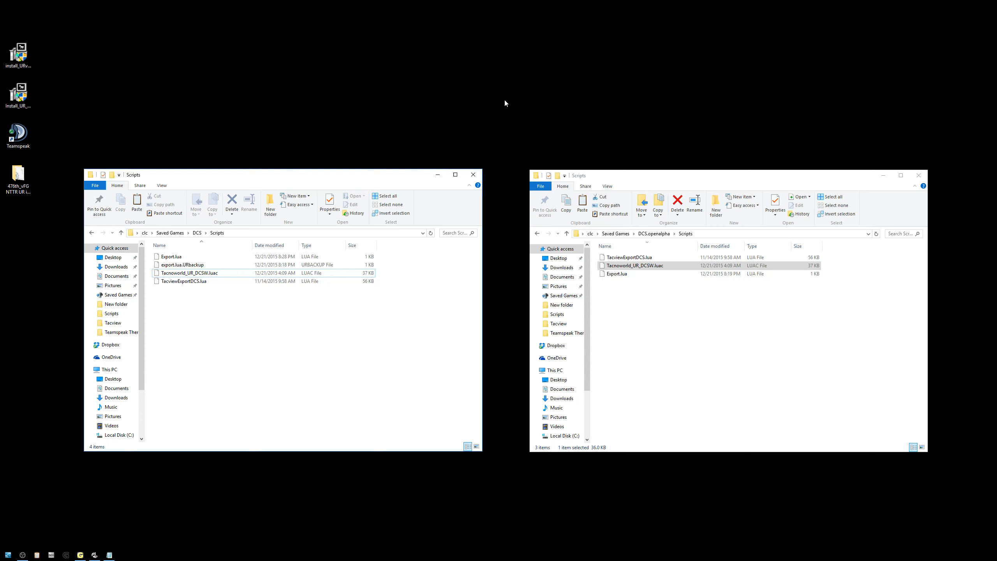
mouse_move(482, 120)
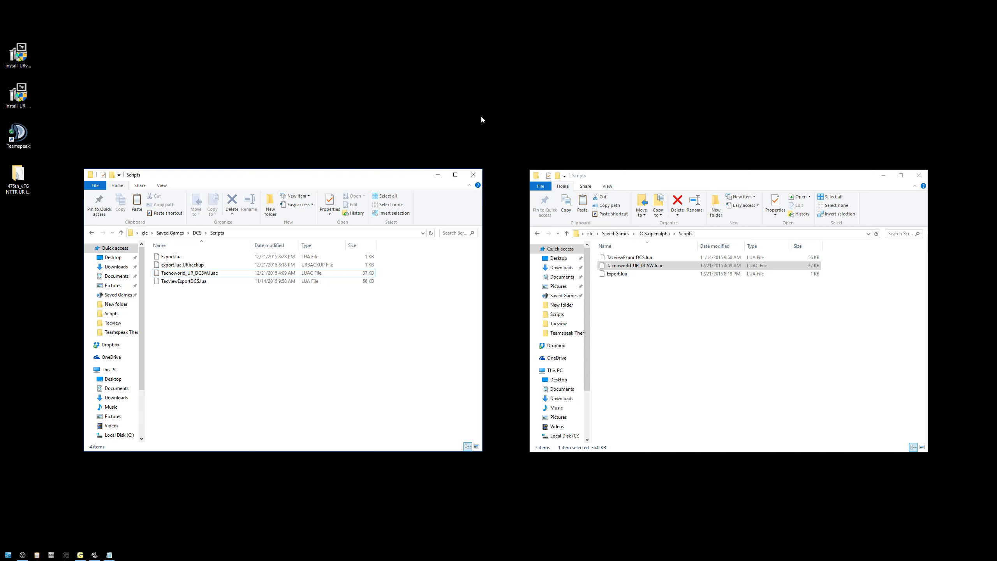
mouse_move(675, 85)
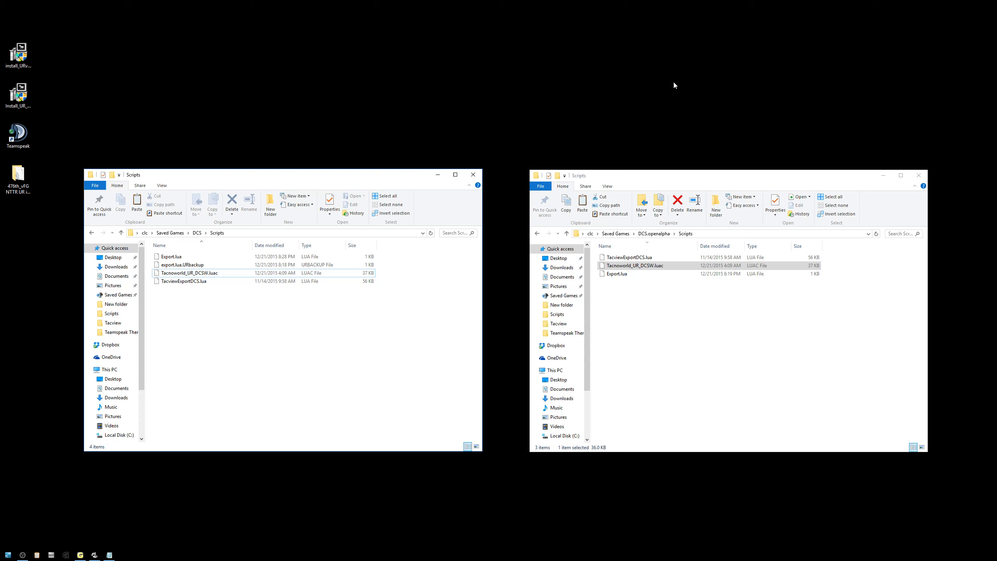
mouse_move(597, 222)
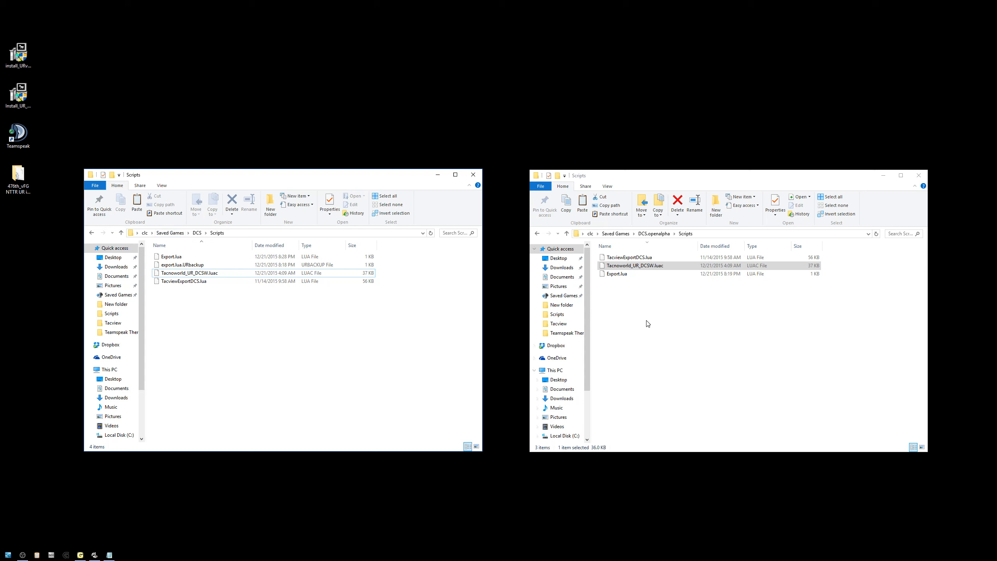
mouse_move(180, 306)
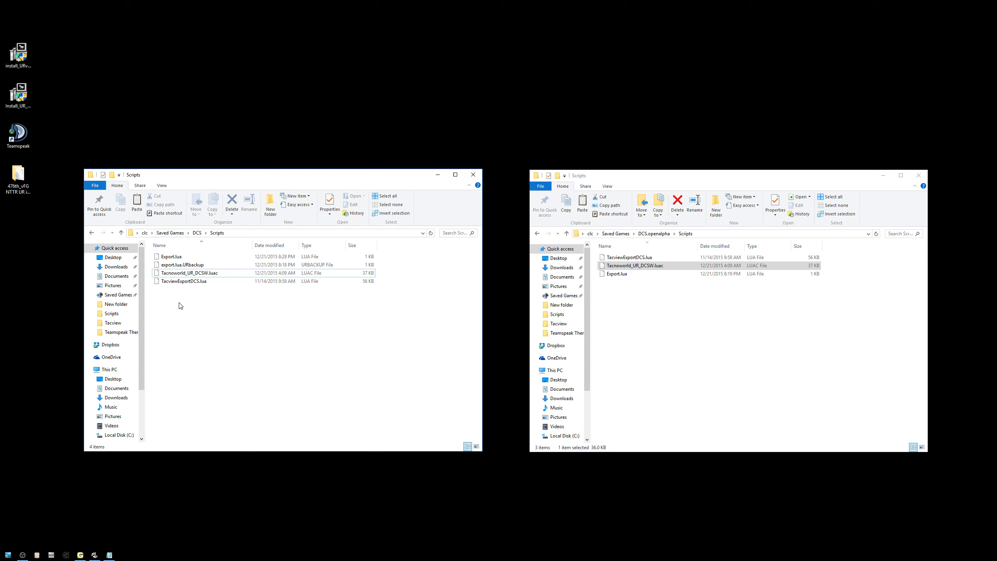
left_click(171, 256)
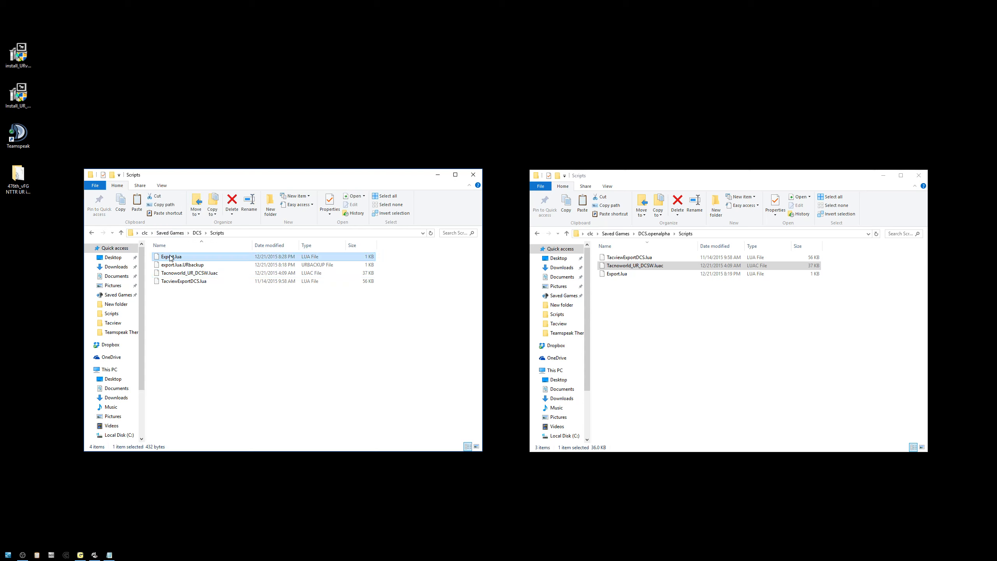
- Append dofile(lfs.writedir()..'Scripts\Tacnoworld_UR_DCSW.luac') below the Tacview line in Export.lua and save
double_click(172, 255)
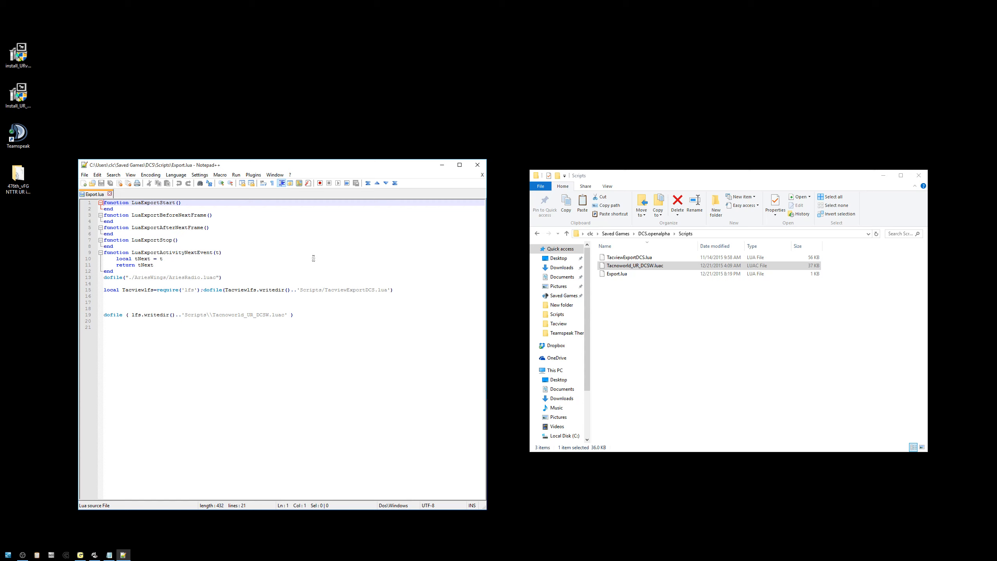
mouse_move(459, 97)
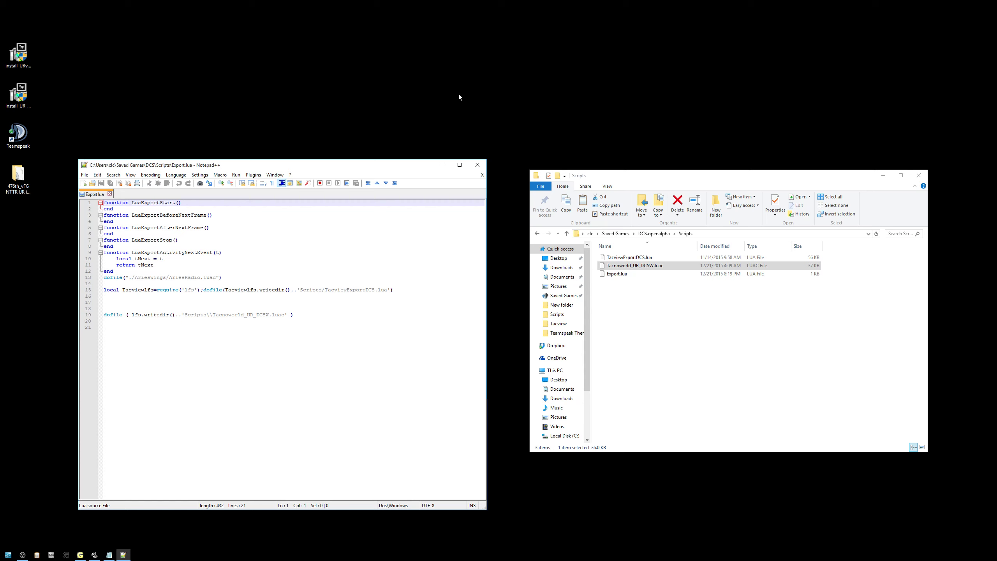
mouse_move(499, 311)
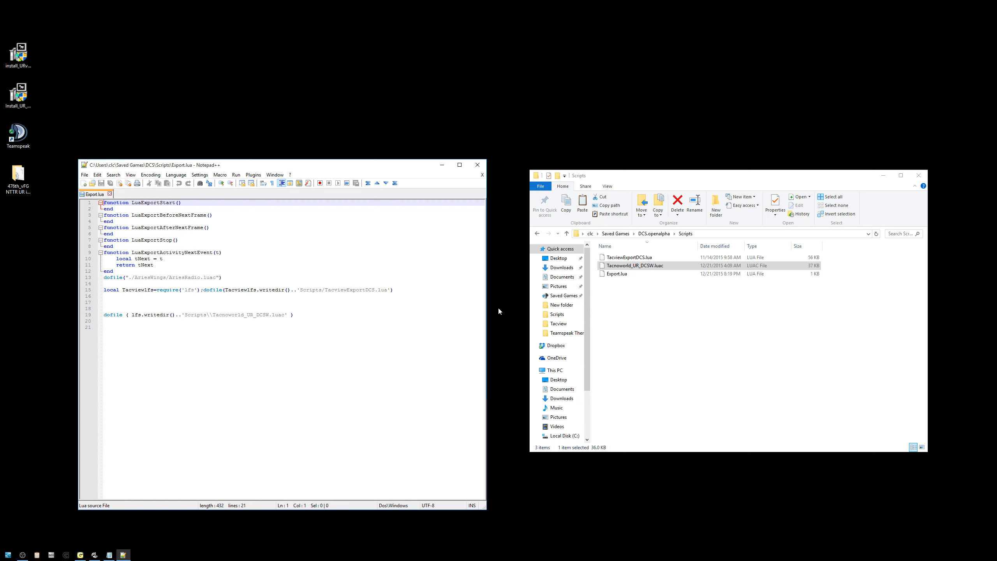
mouse_move(706, 306)
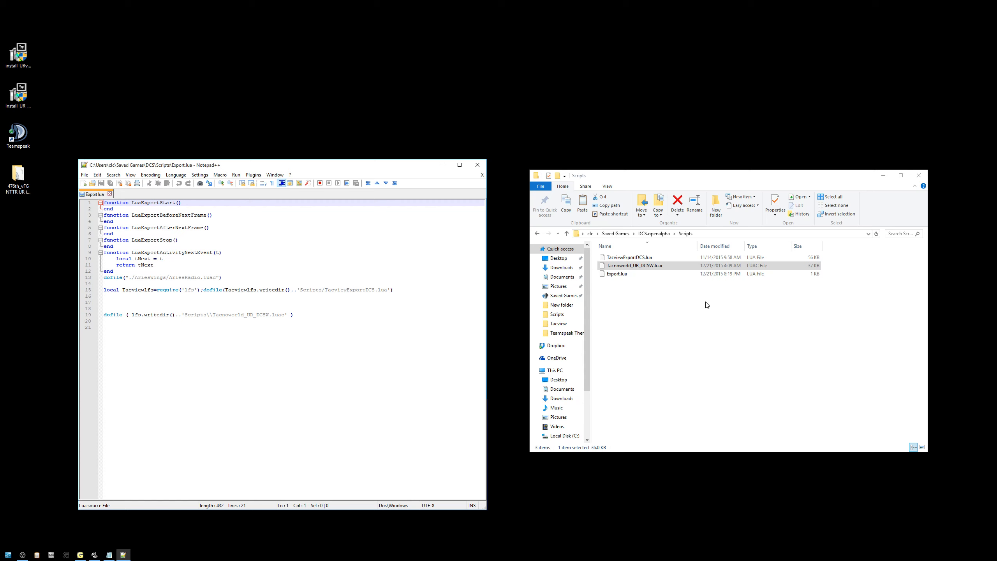
mouse_move(501, 95)
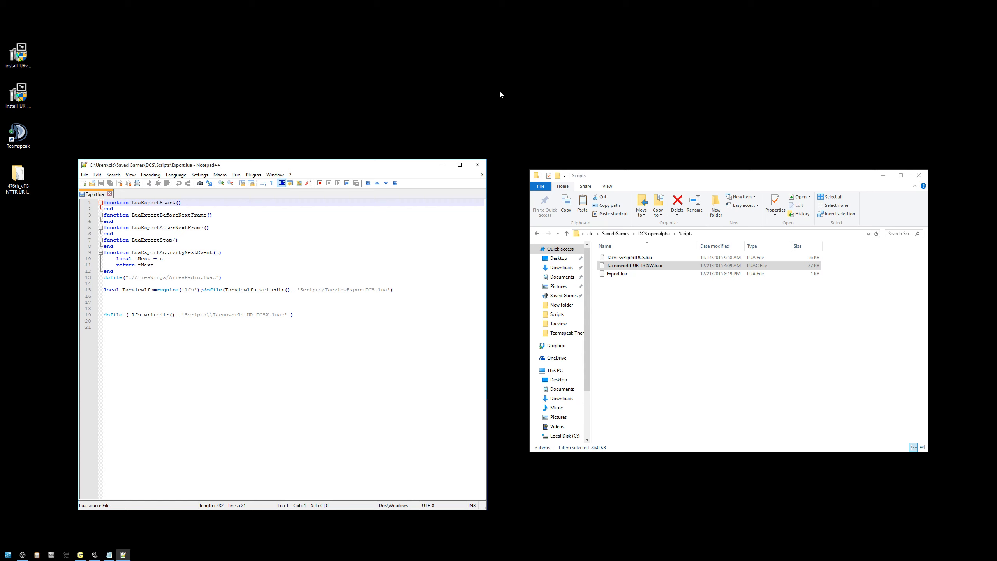
mouse_move(729, 66)
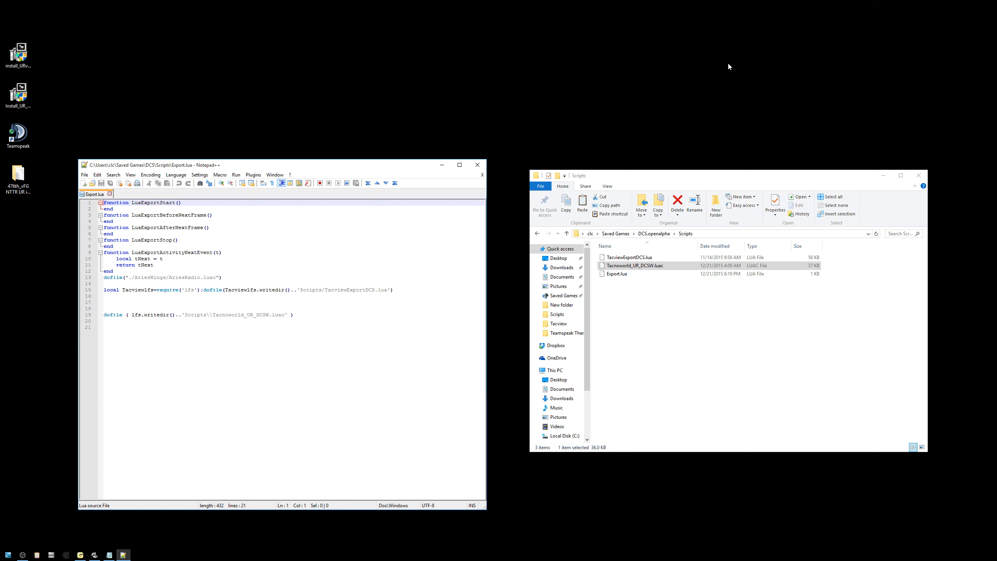
mouse_move(511, 125)
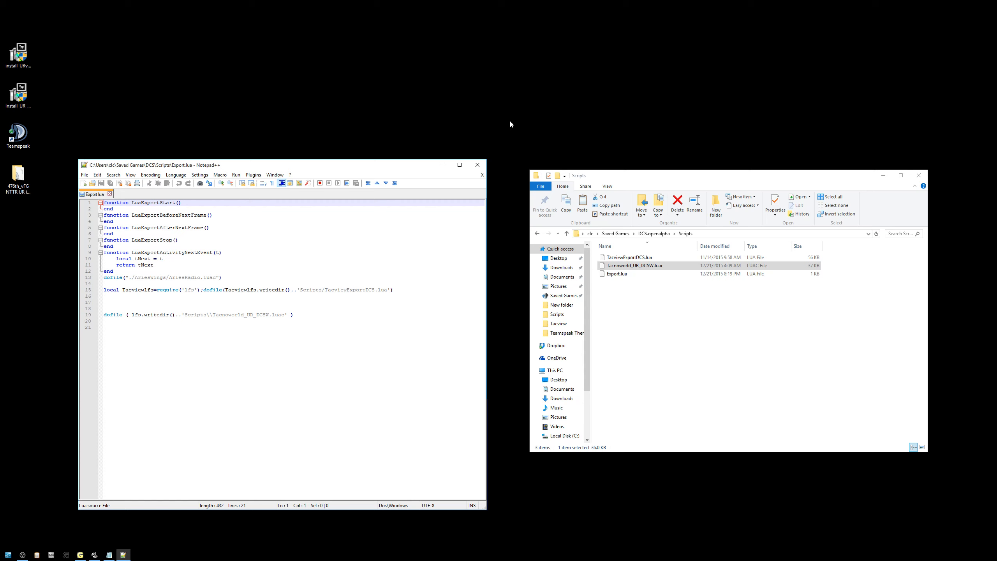
mouse_move(294, 171)
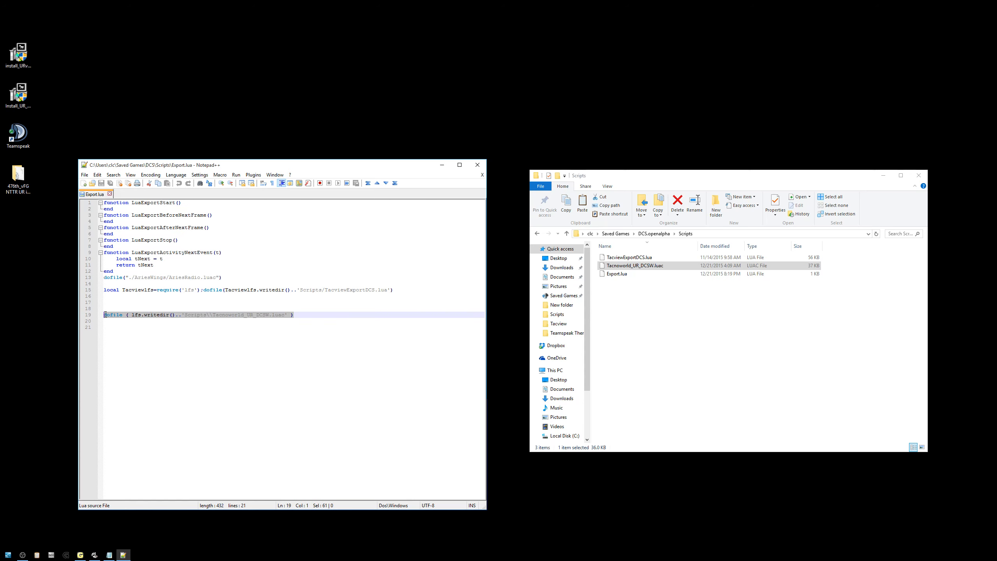
mouse_move(164, 328)
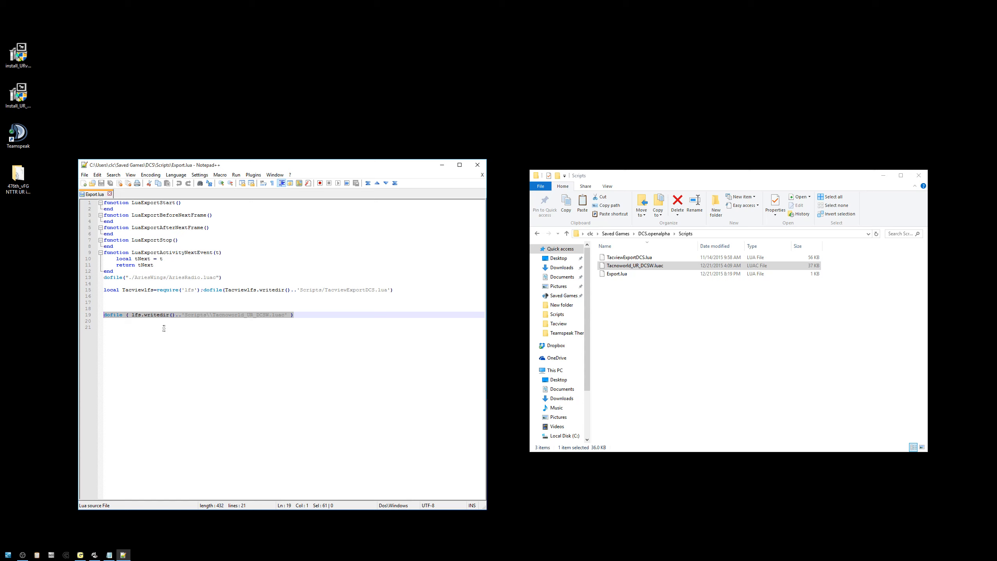
left_click(317, 314)
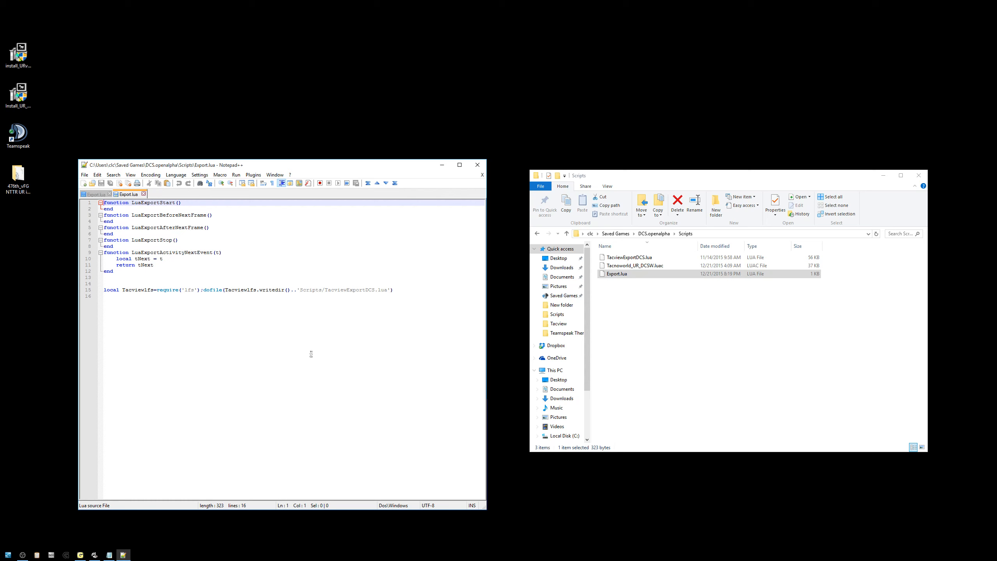
left_click(164, 296)
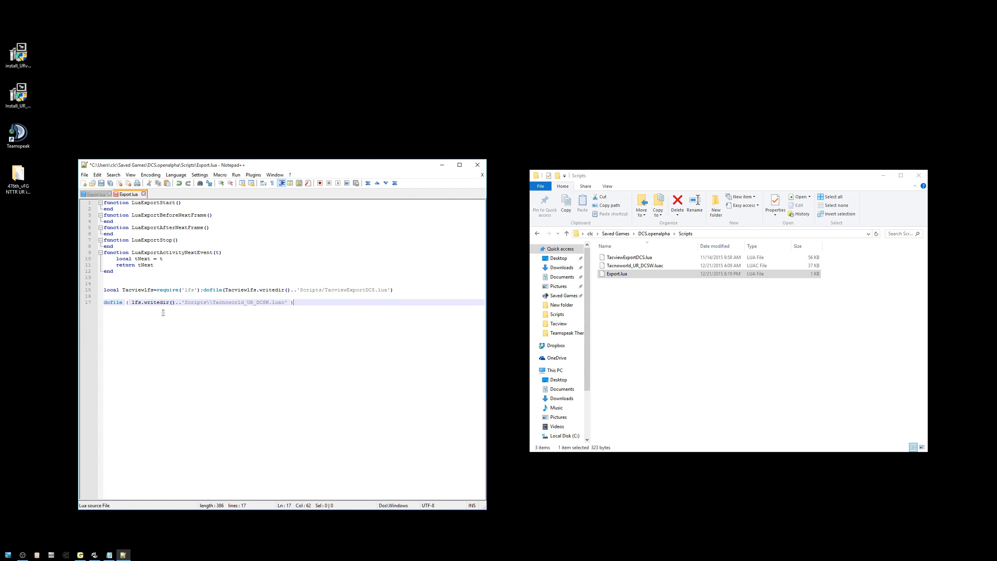
left_click(103, 183)
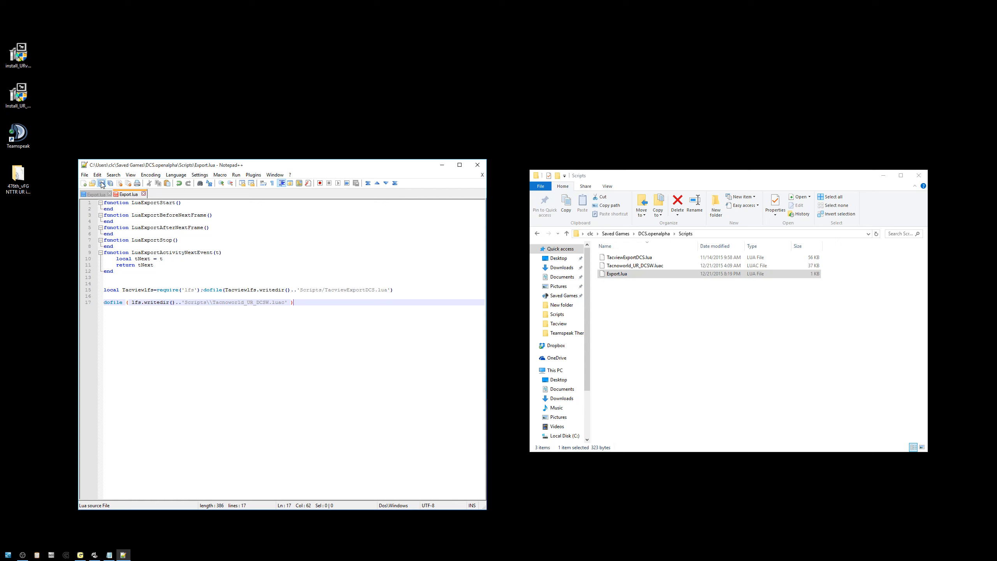
left_click(100, 183)
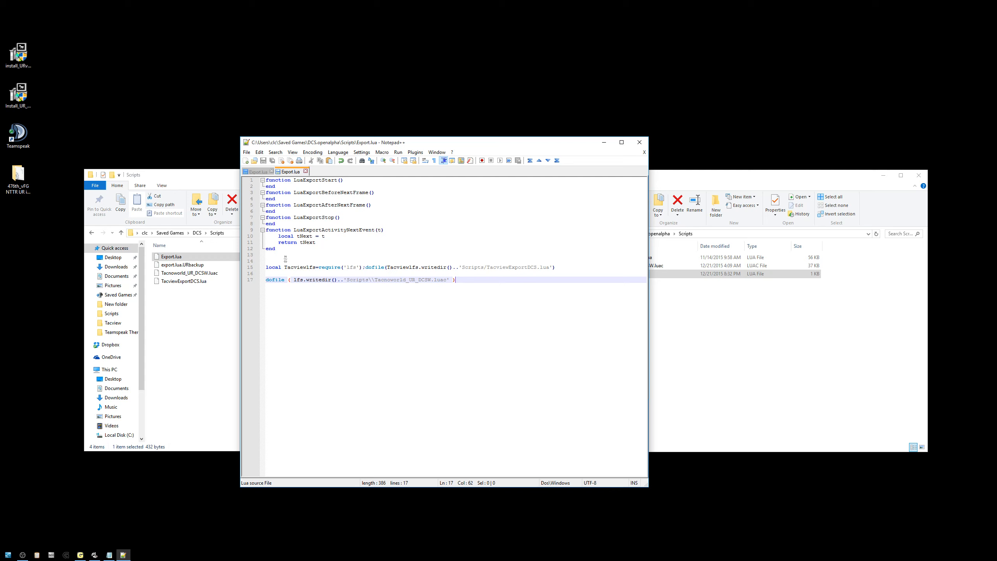
mouse_move(363, 257)
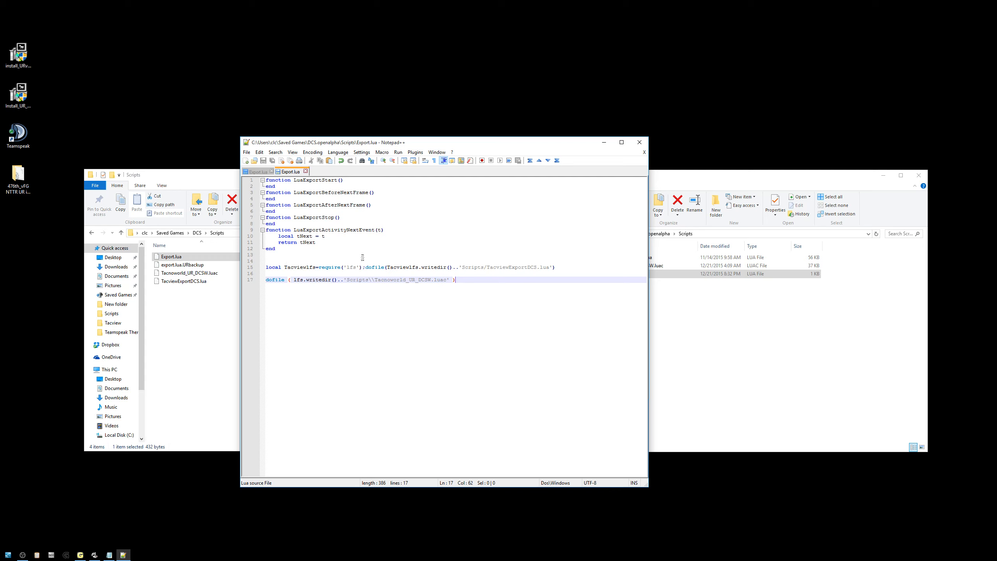
mouse_move(493, 269)
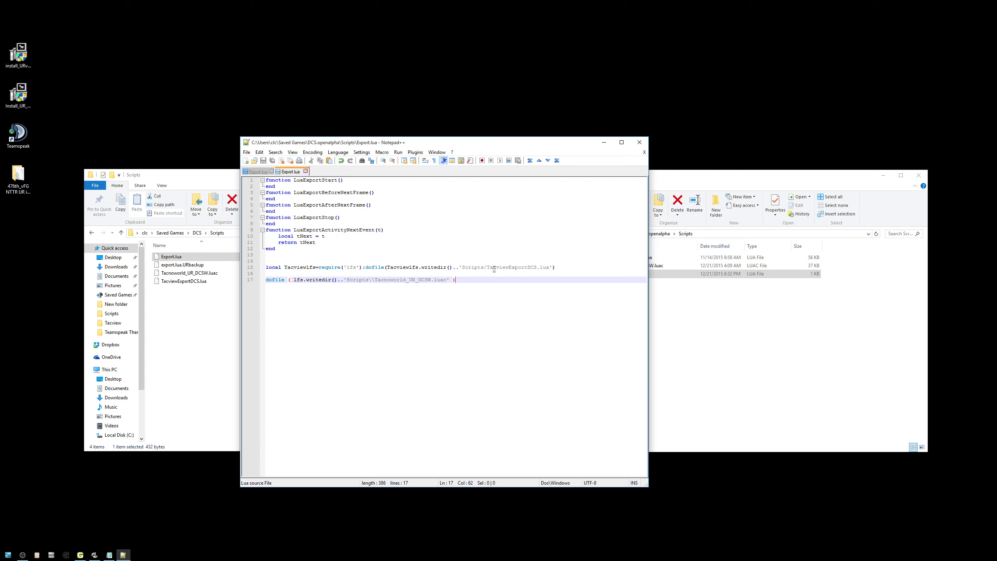
mouse_move(795, 144)
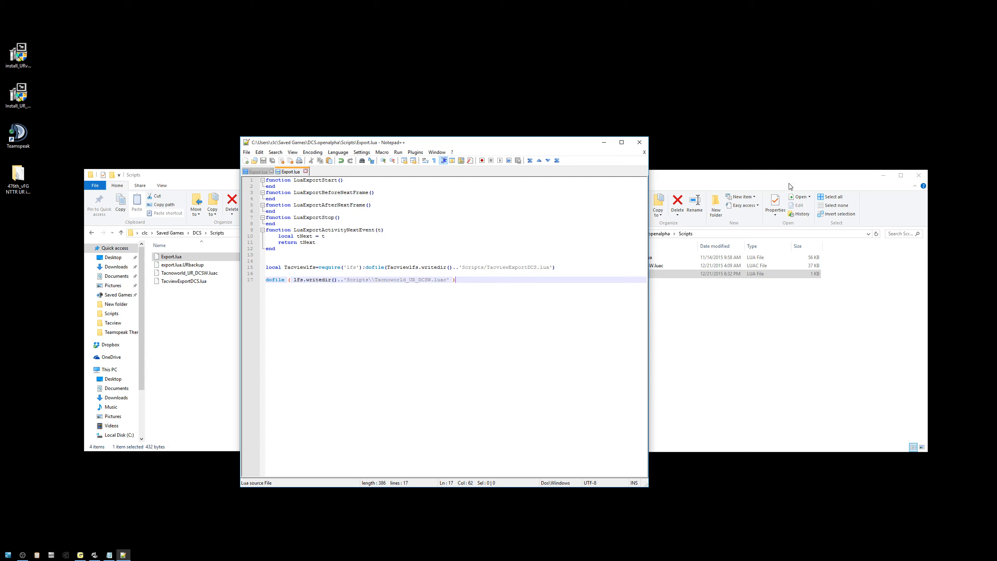
mouse_move(669, 159)
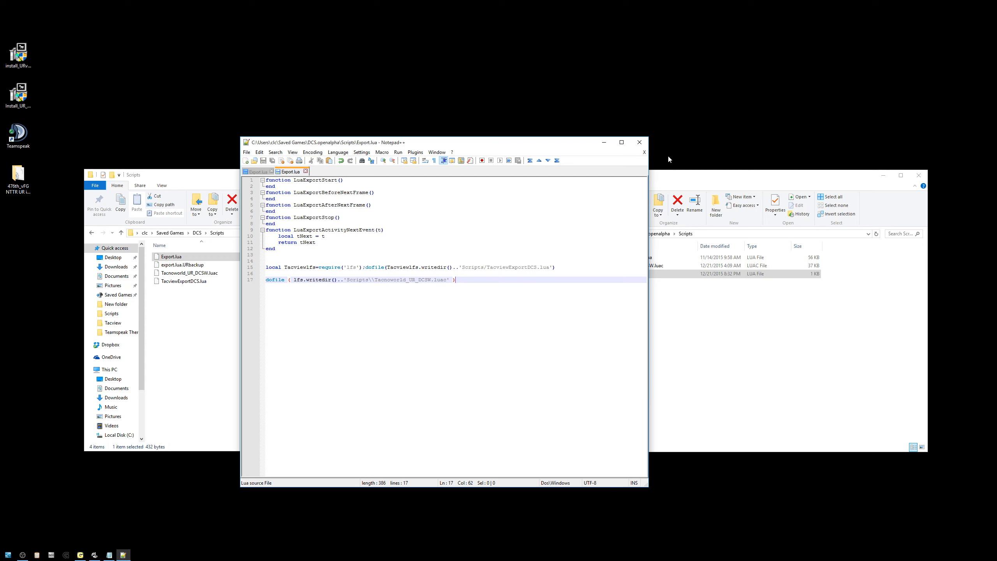
mouse_move(703, 171)
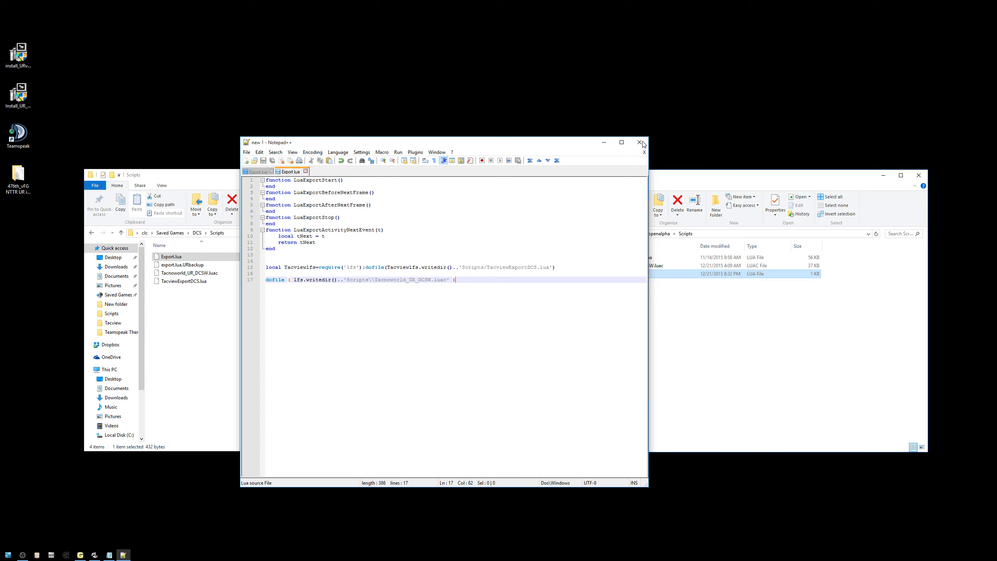
- Close the Export.lua editor and go up to the Saved Games folder in Explorer
left_click(642, 142)
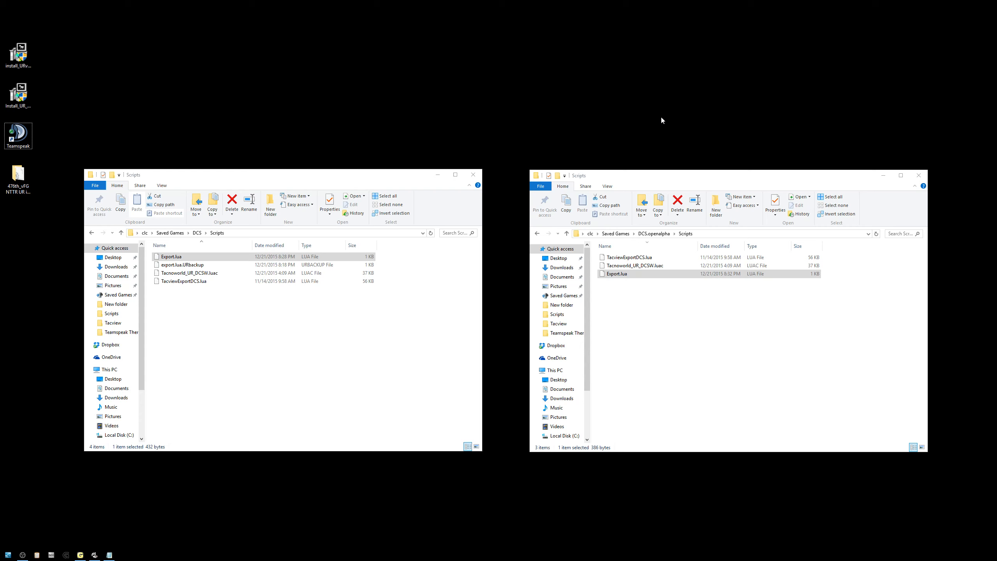
mouse_move(583, 135)
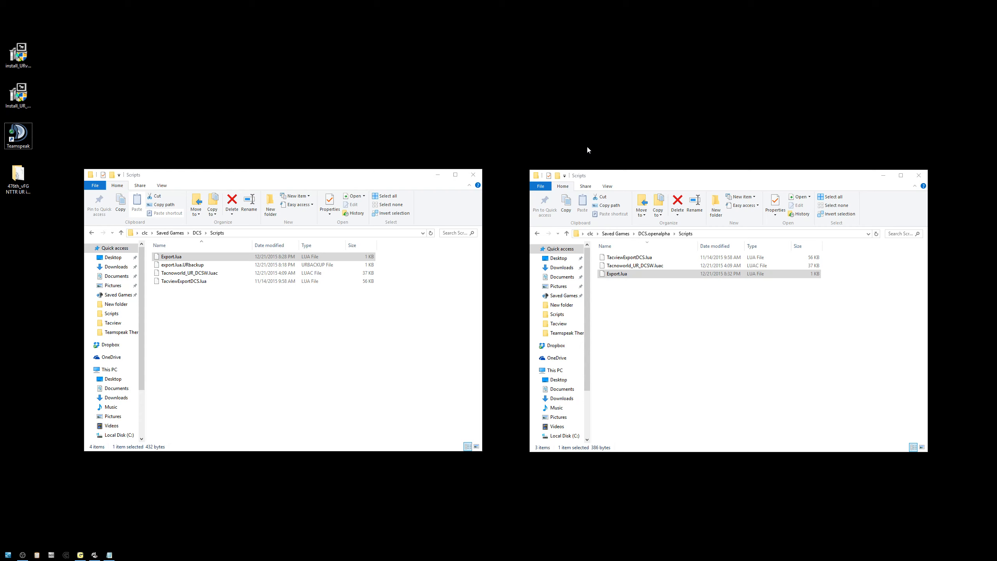
mouse_move(307, 206)
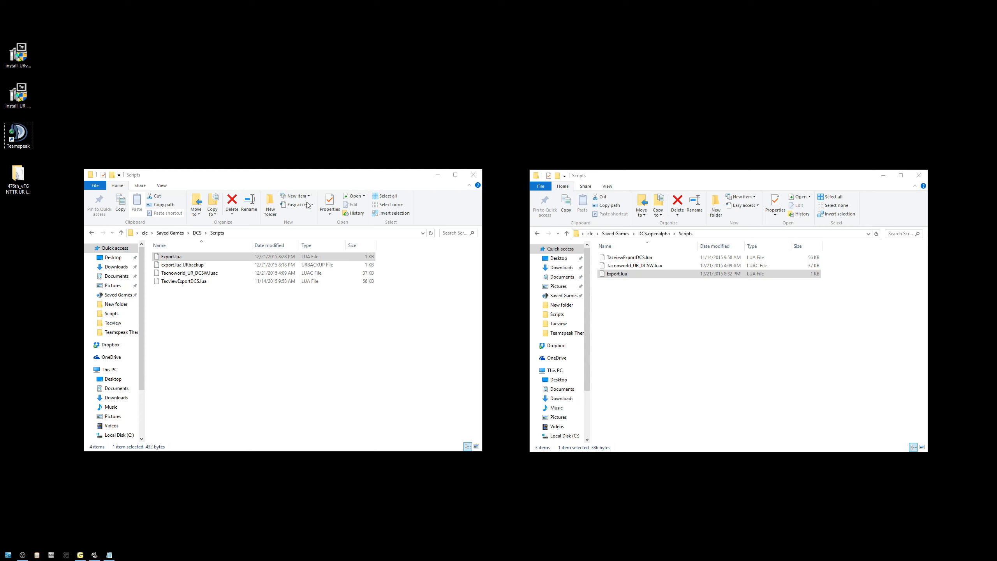
mouse_move(506, 191)
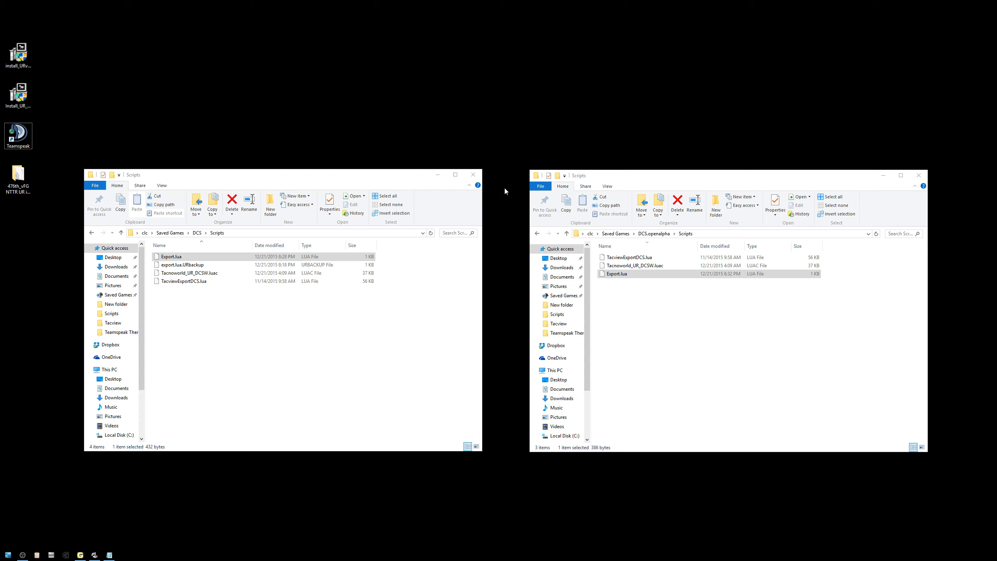
mouse_move(580, 106)
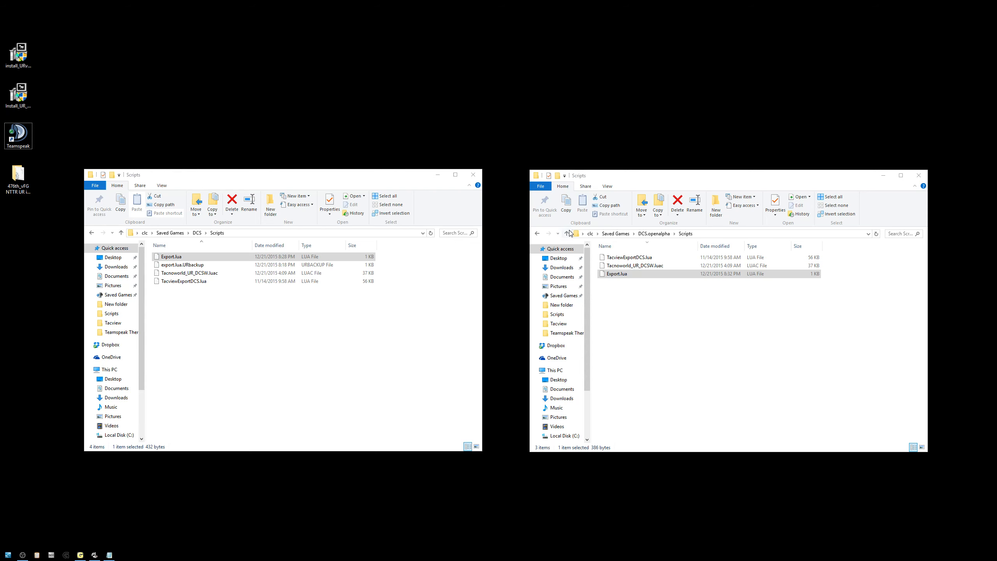
left_click(567, 233)
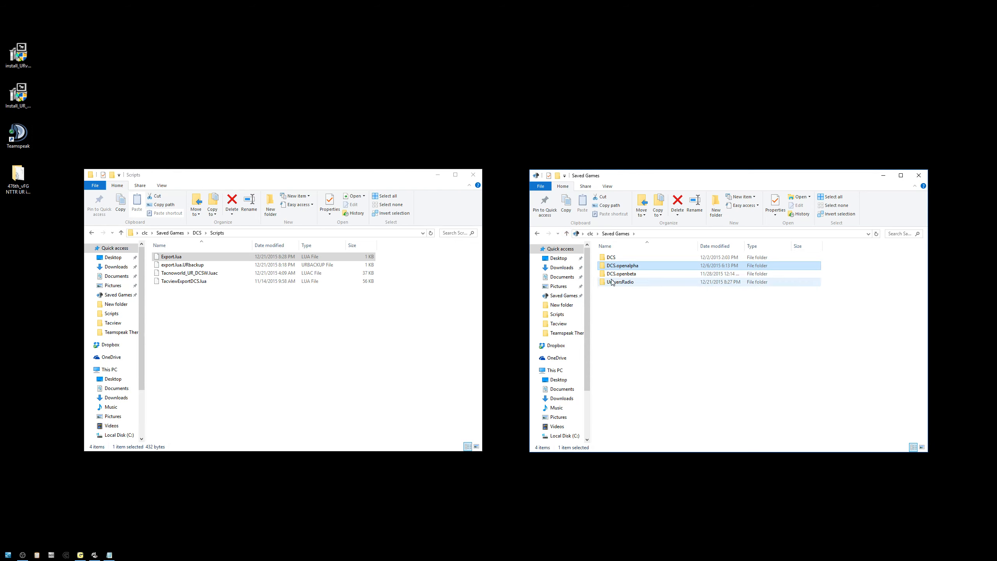
mouse_move(615, 283)
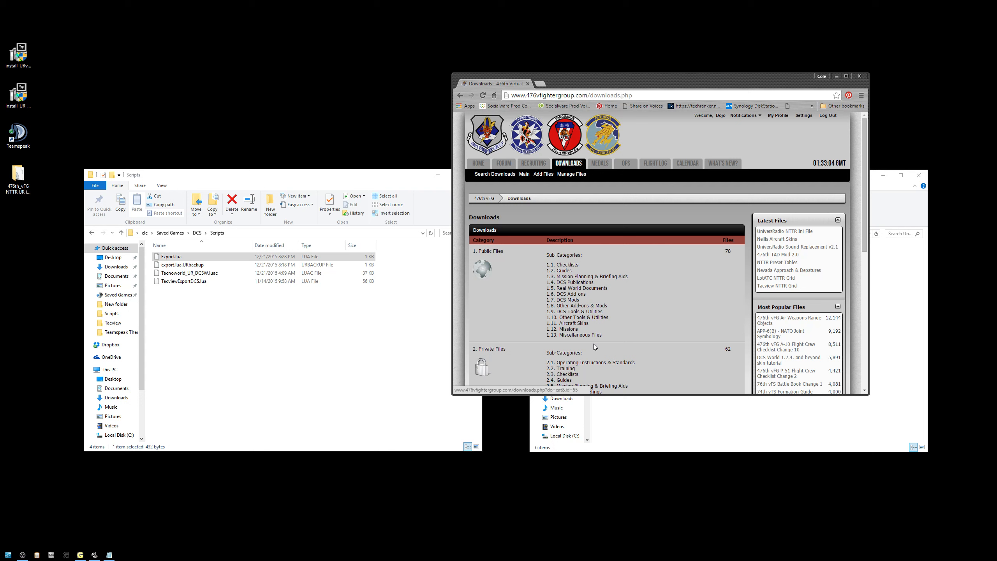
- Show the Private Files '2.10 Other Add-ons & Mods' category listing the UniversRadio NTTR Ini File
scroll("down", 3)
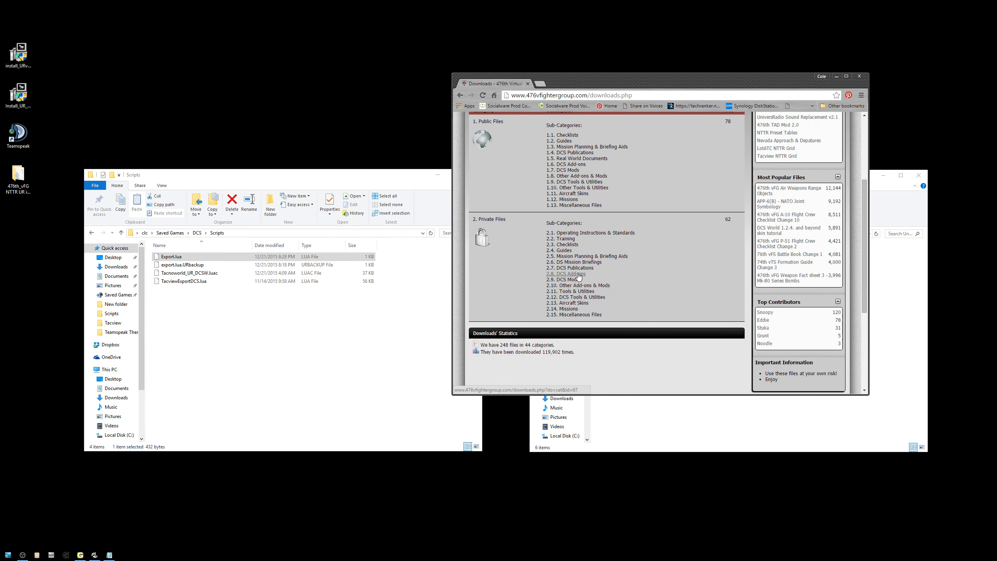
left_click(574, 291)
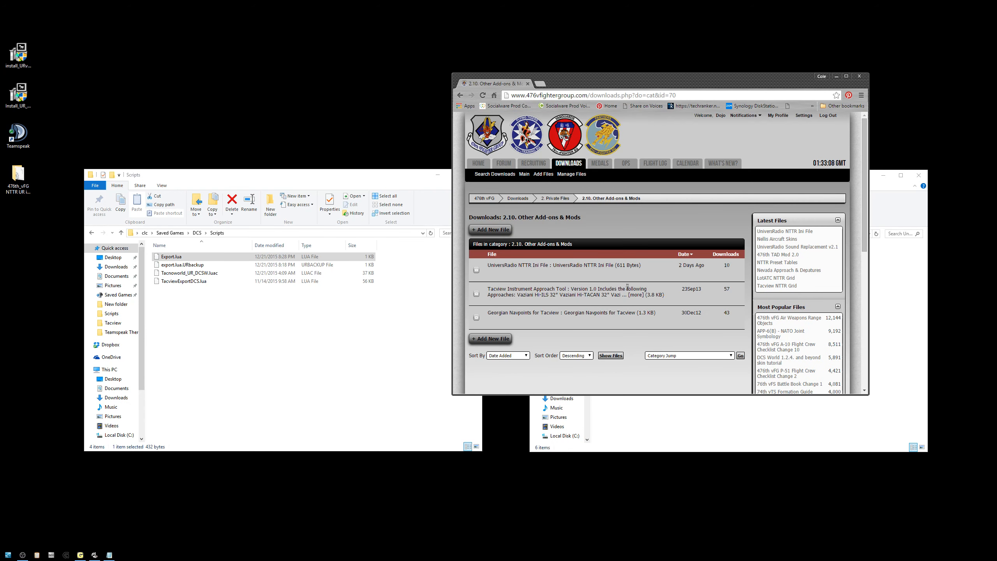
mouse_move(517, 265)
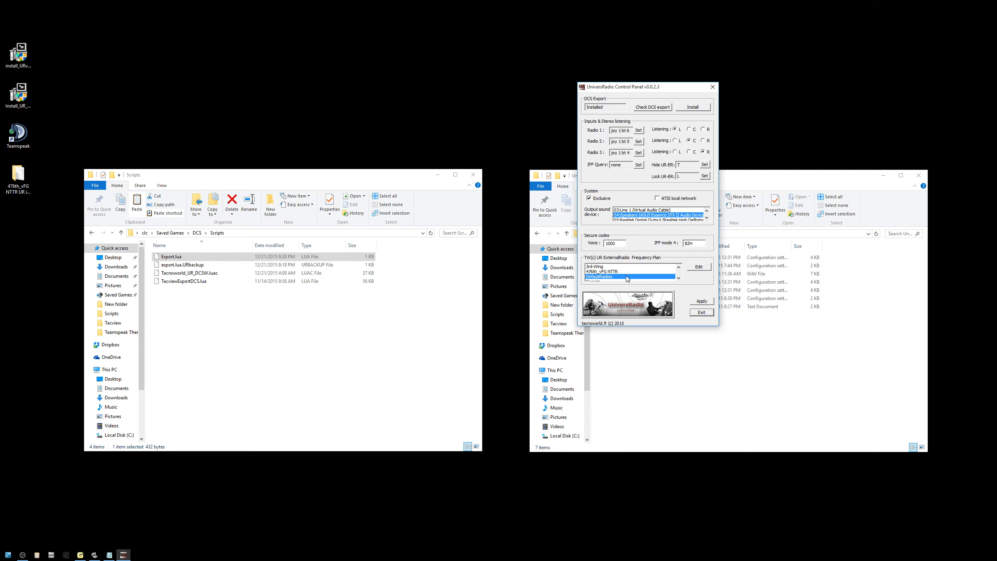
- Apply the 476th_vFG NTTR frequency plan and acknowledge the 'Setting is applied' message
left_click(617, 271)
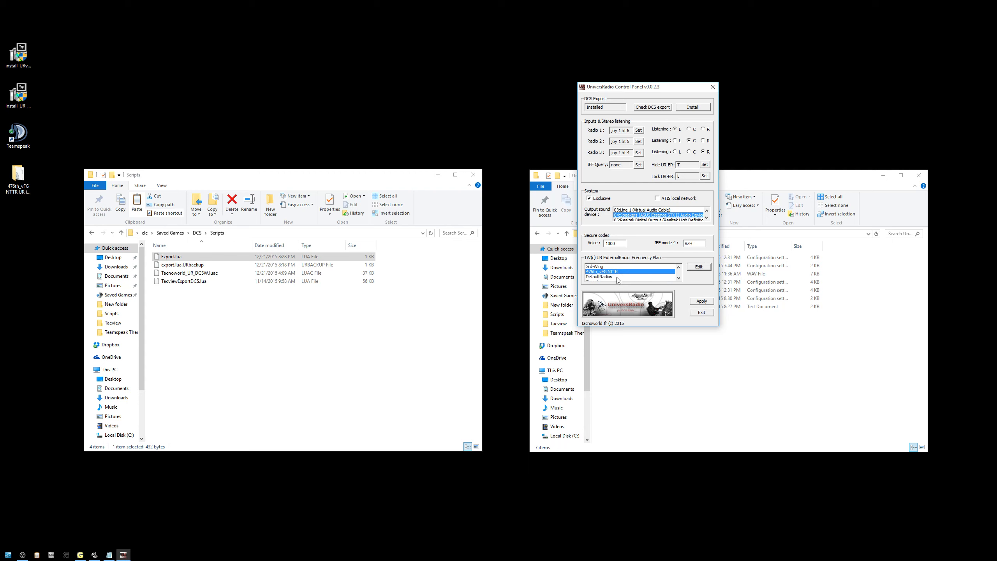
left_click(701, 301)
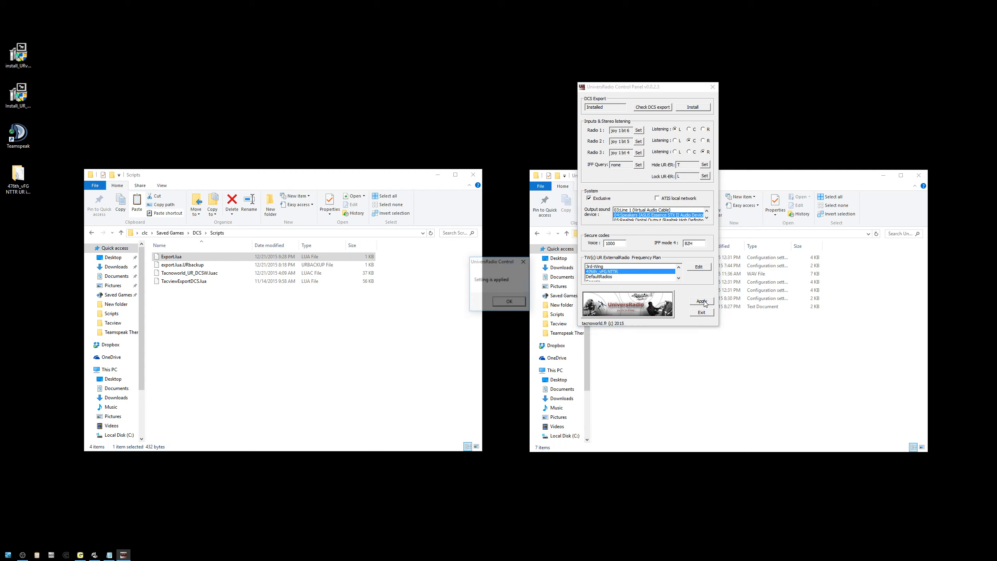
left_click(702, 312)
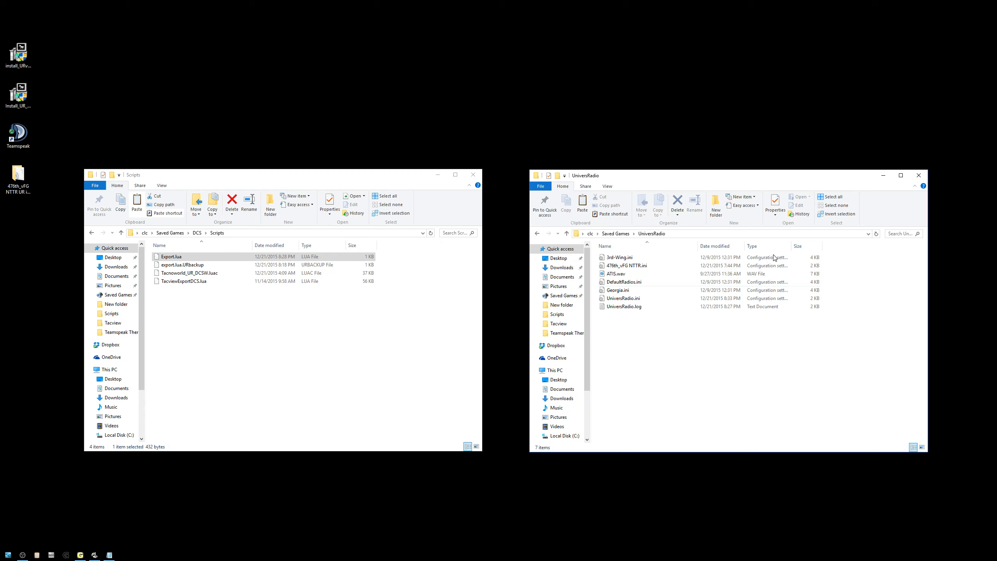
mouse_move(620, 68)
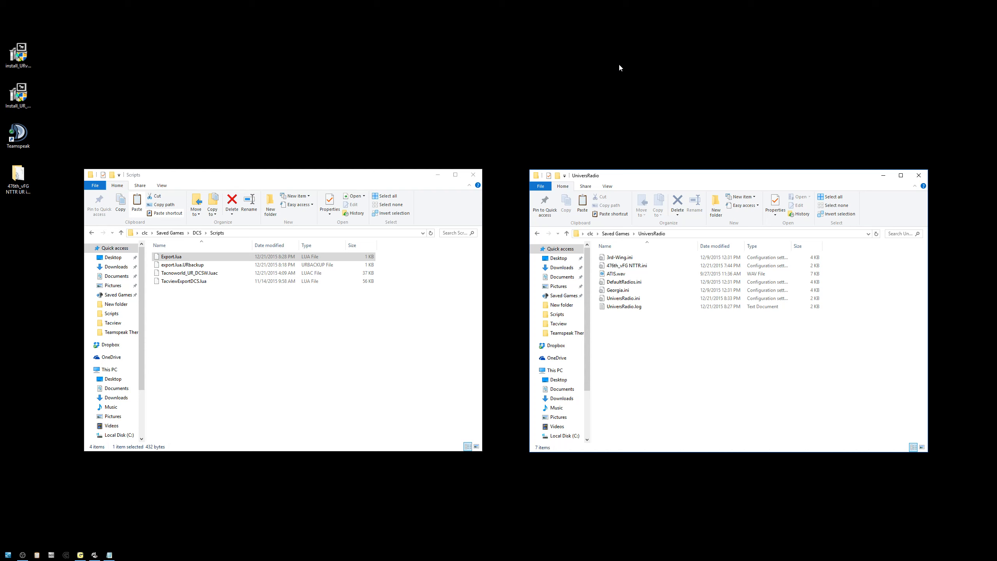
mouse_move(167, 106)
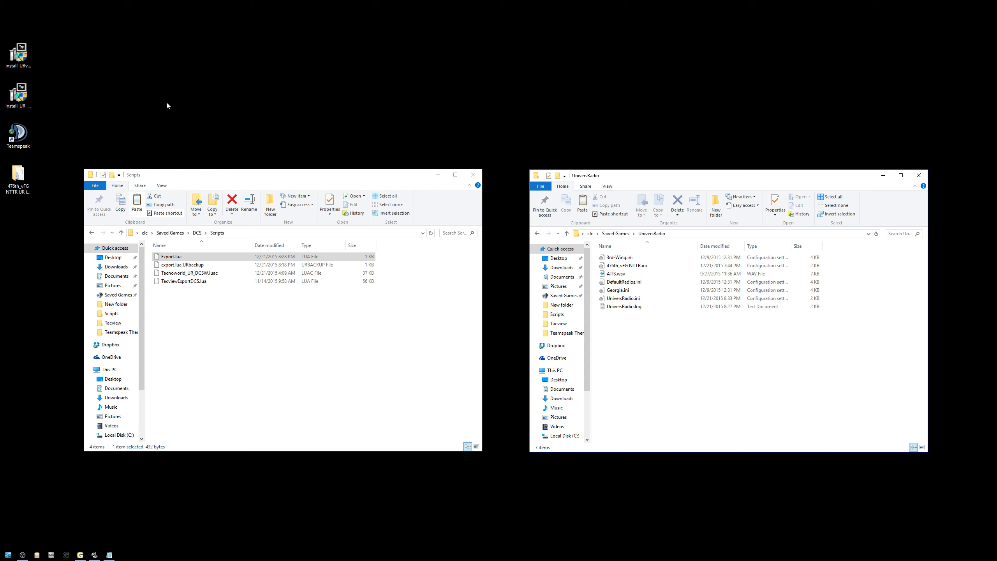
mouse_move(268, 93)
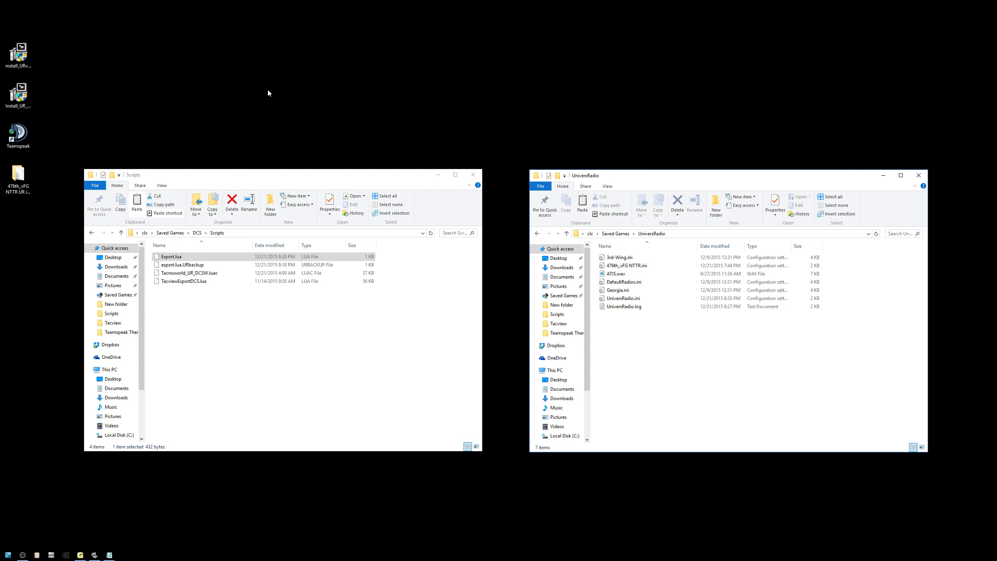
- Launch TeamSpeak 3 from the desktop shortcut, reconnecting to the Dojo Comms Facility server
left_click(19, 134)
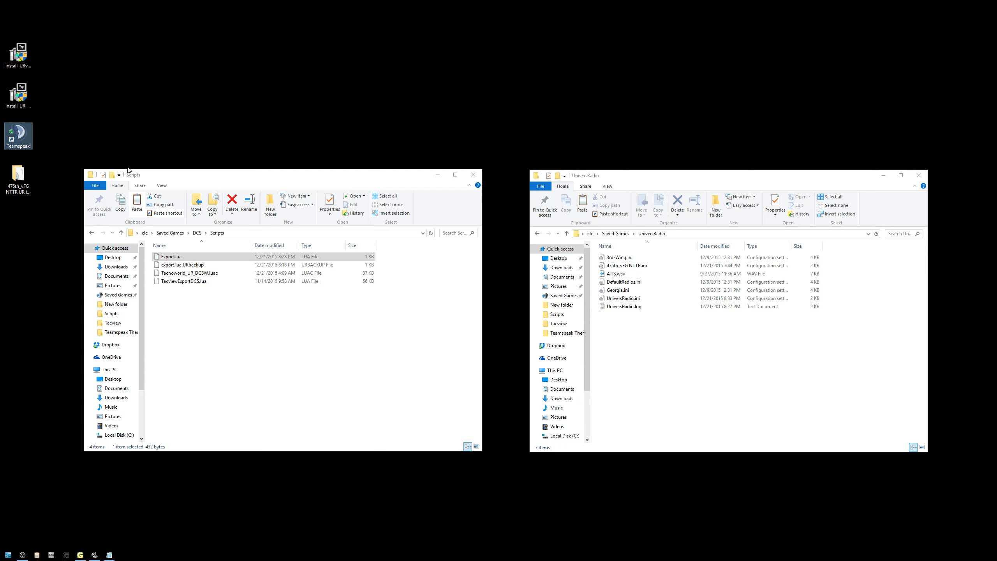
mouse_move(18, 133)
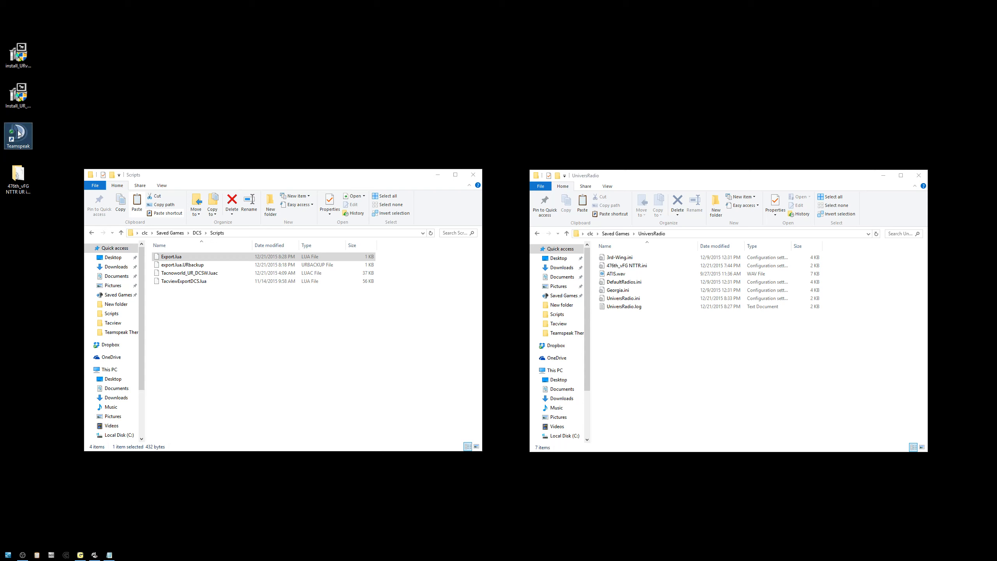
left_click(433, 99)
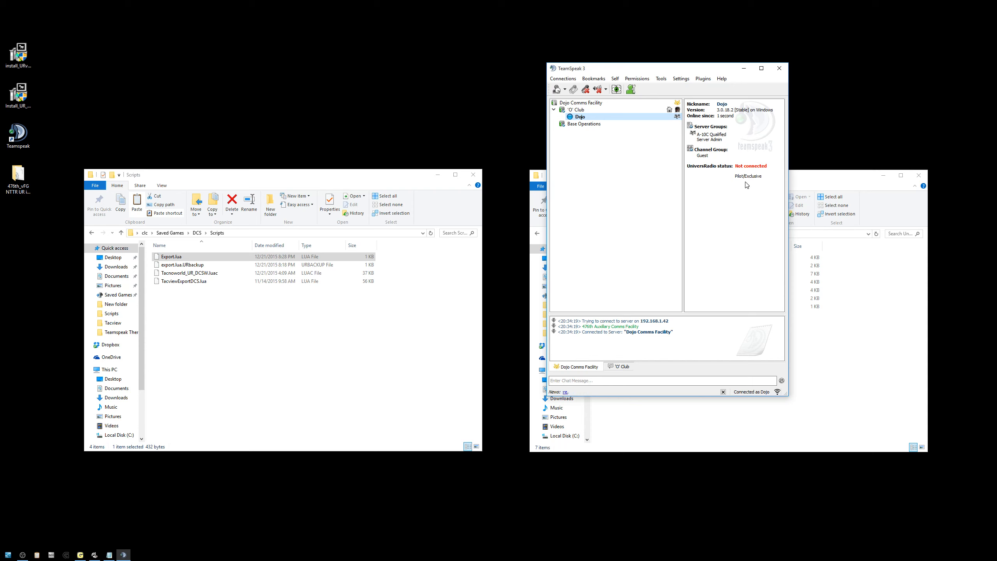
mouse_move(670, 149)
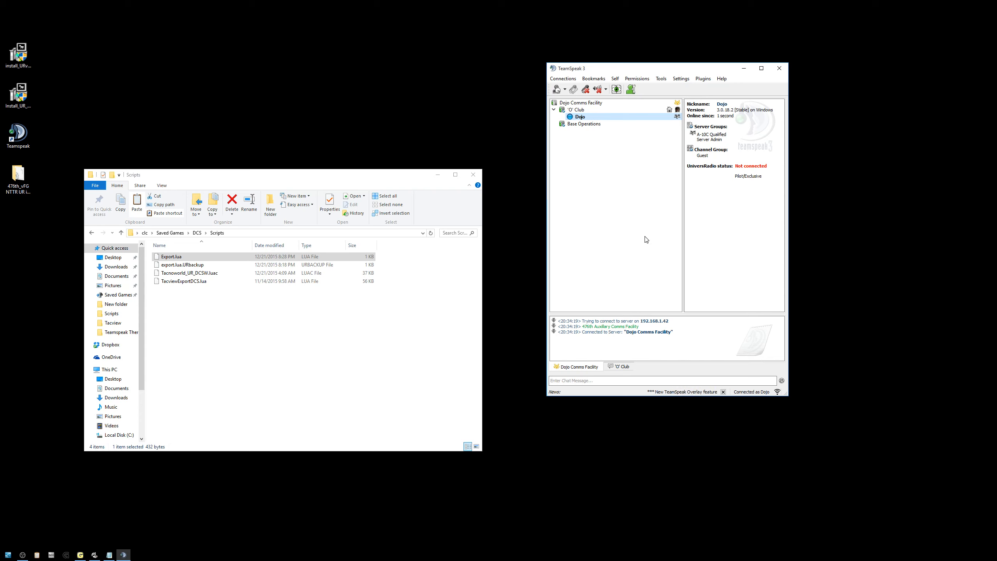
mouse_move(738, 223)
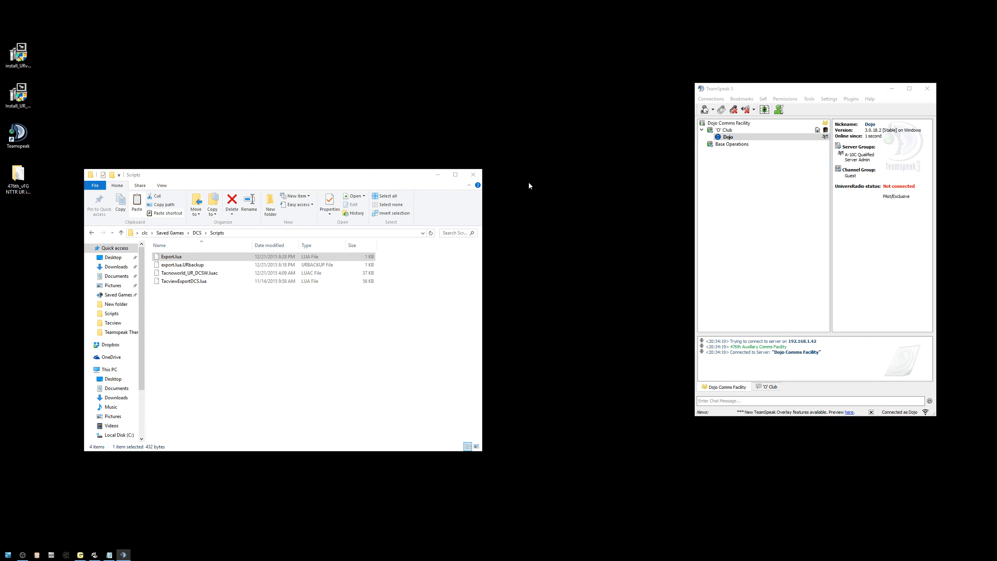
mouse_move(350, 35)
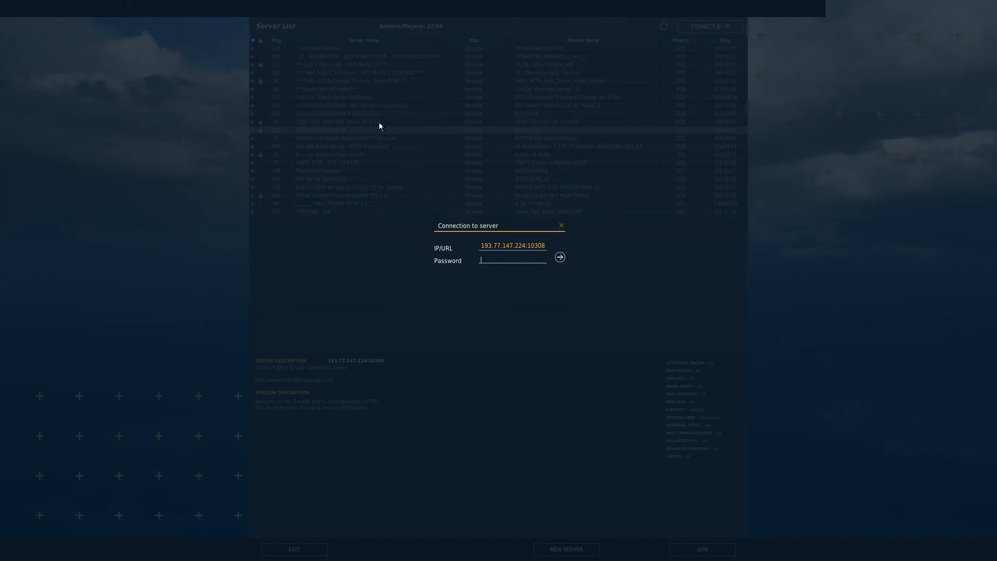
- Connect by IP to 193.77.147.224:10308 and start loading into the mission
left_click(559, 258)
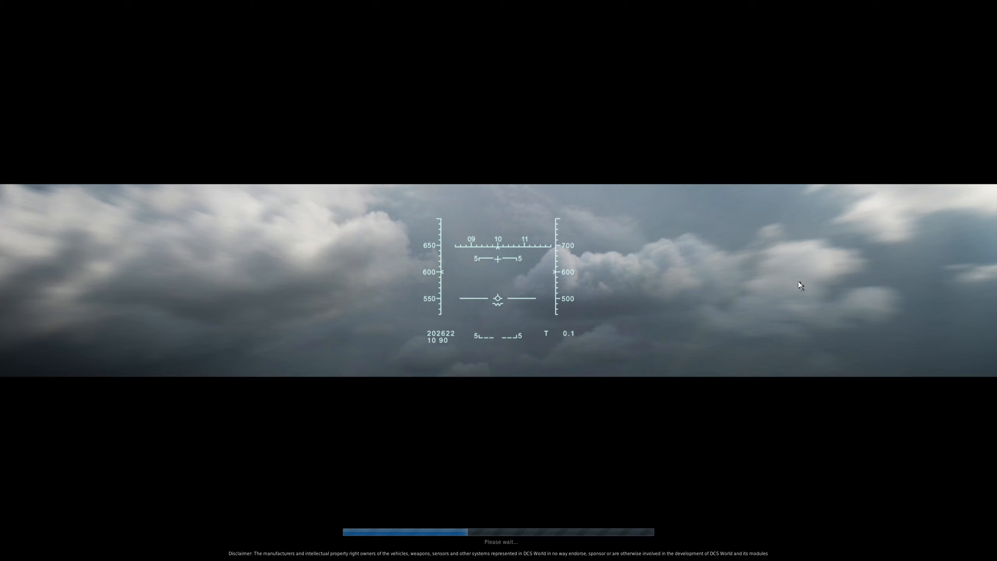